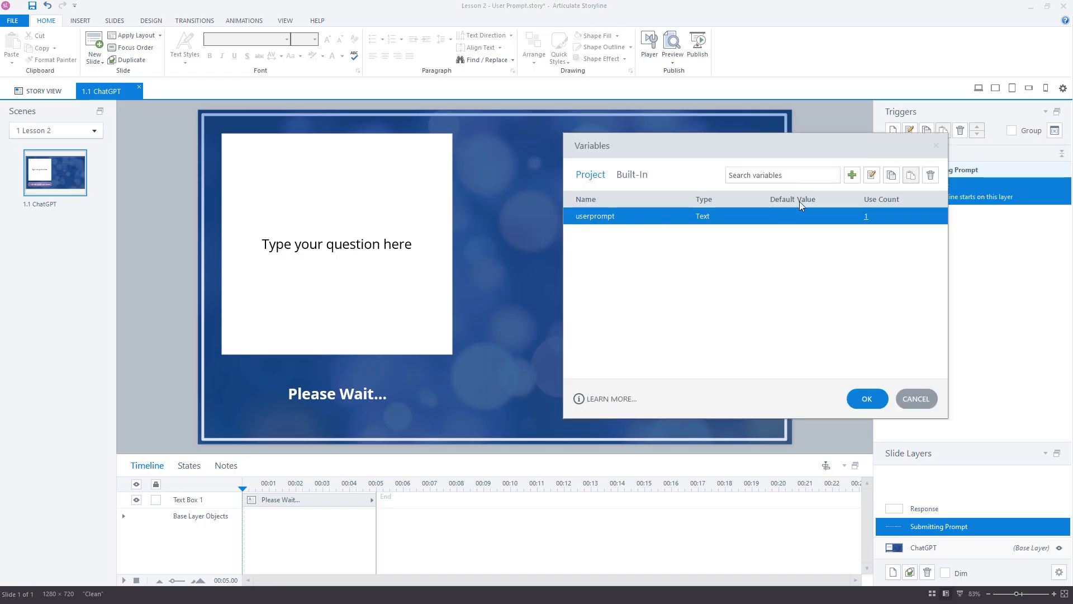
# Add a Text project variable named gptresponse and confirm both dialogs.
pyautogui.click(852, 174)
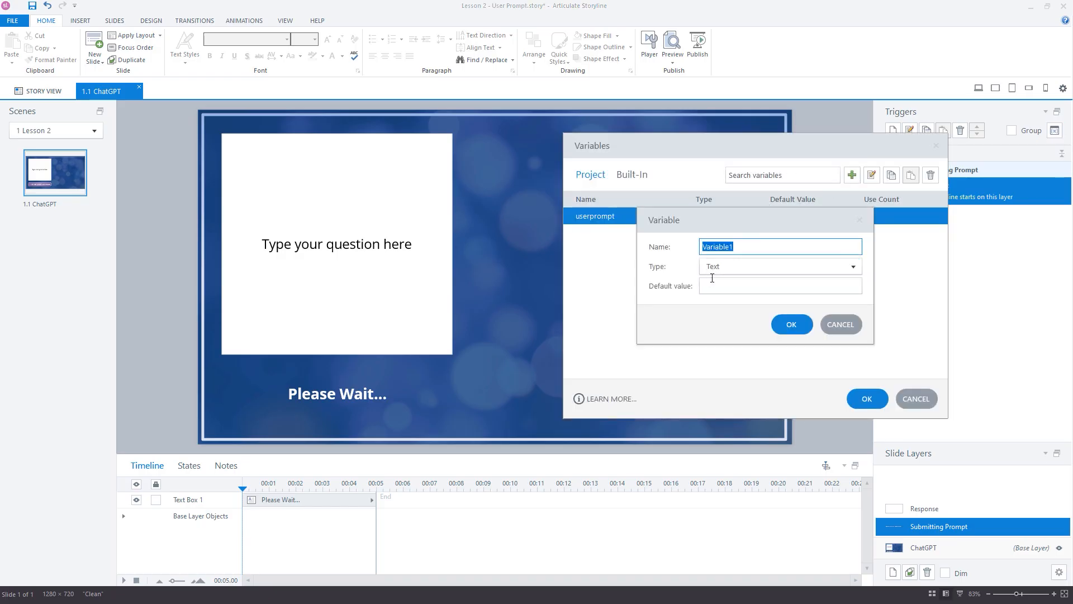
pyautogui.write('gptresponse')
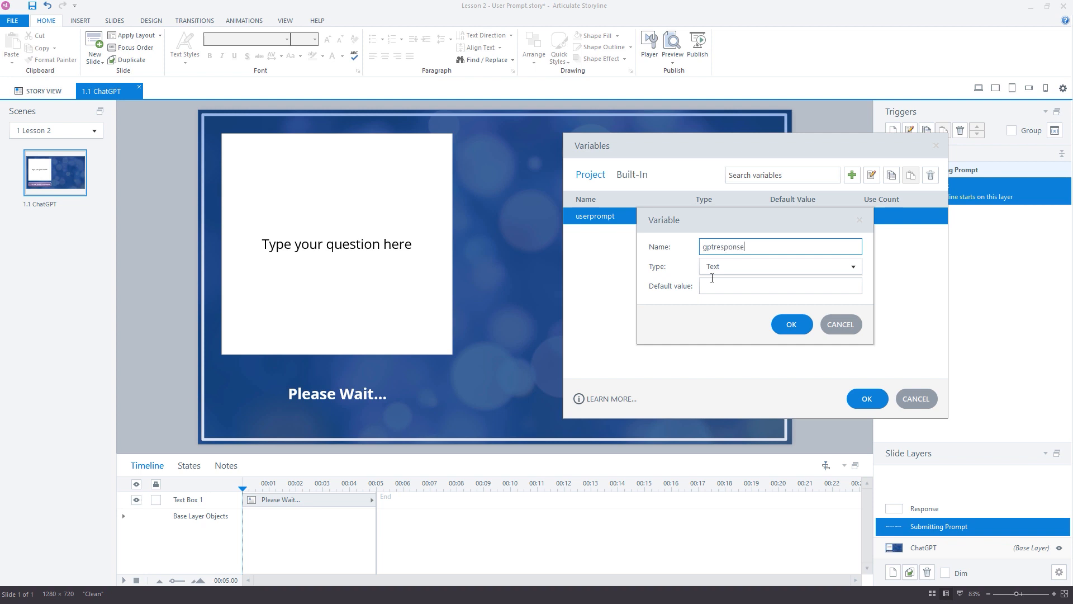
pyautogui.click(792, 324)
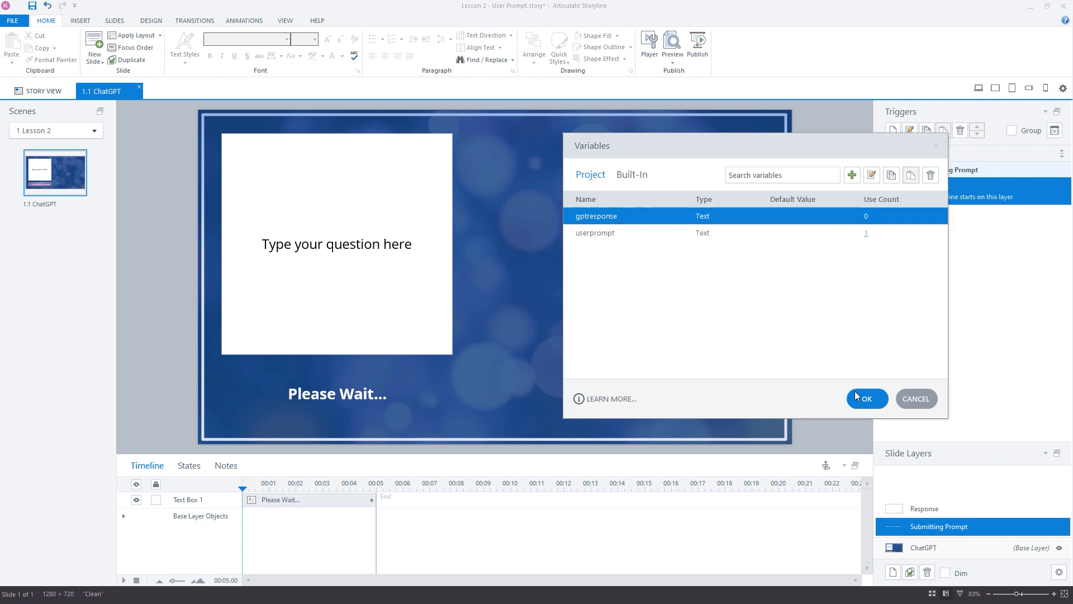
pyautogui.click(866, 398)
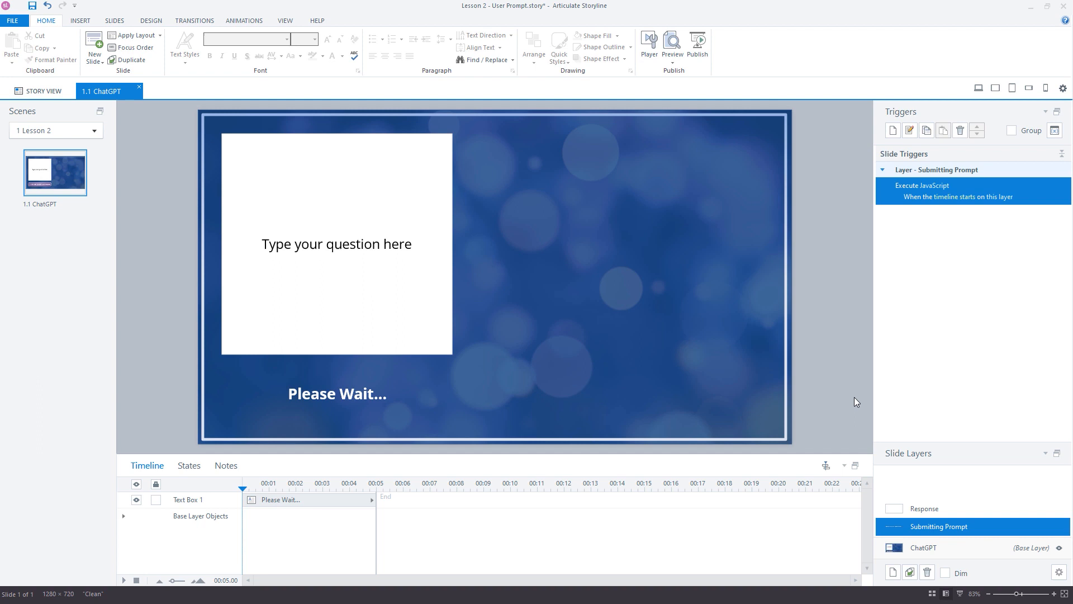
# Add a rectangle showing %gptresponse% on the Response layer, then reselect Submitting Prompt.
pyautogui.click(925, 508)
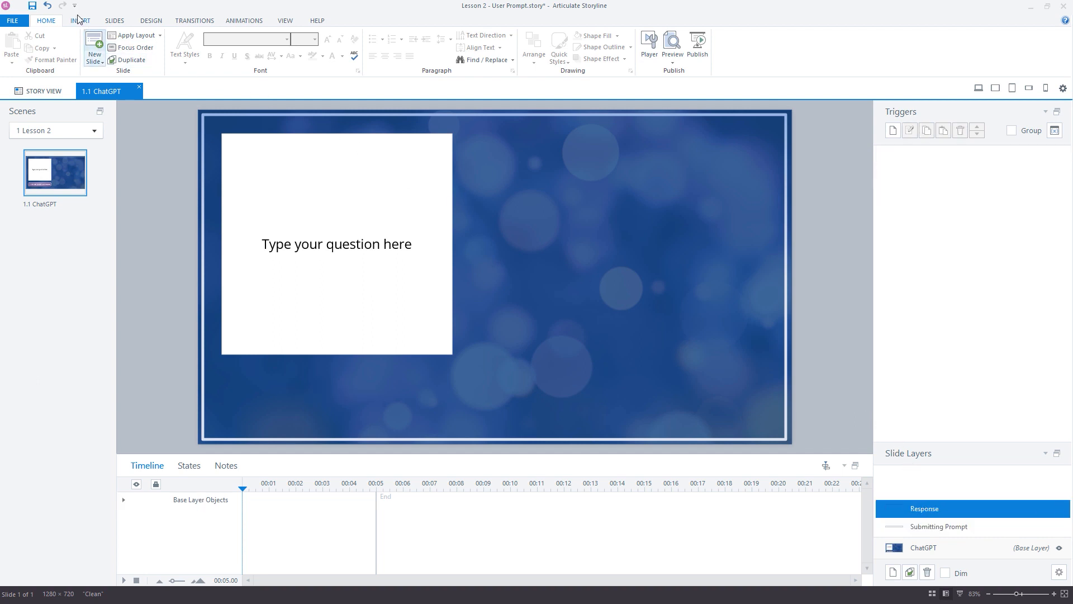
pyautogui.click(80, 21)
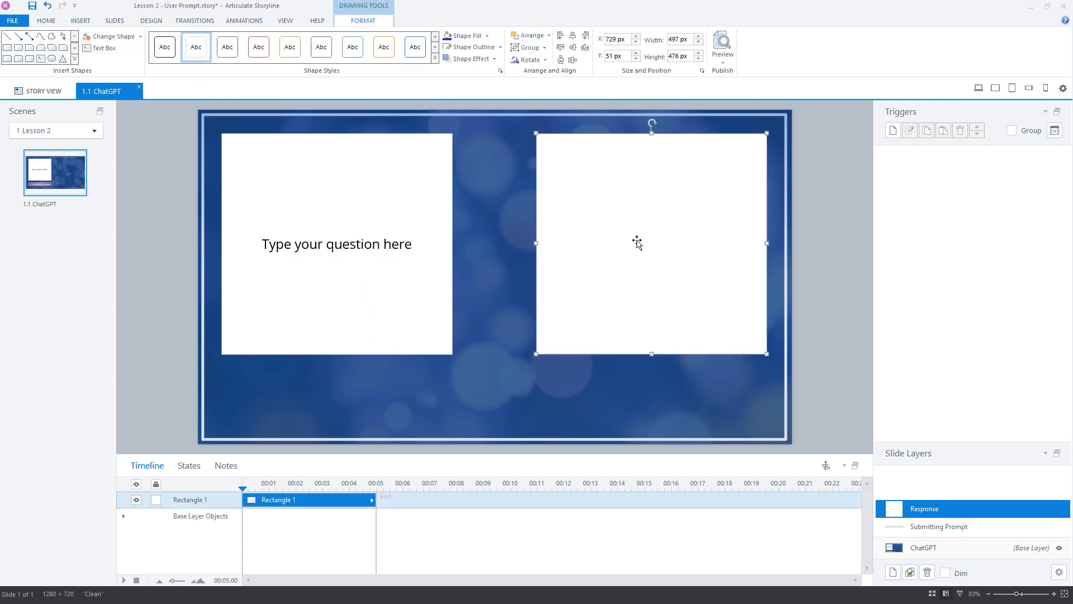
pyautogui.moveTo(353, 254)
pyautogui.write('%gp%')
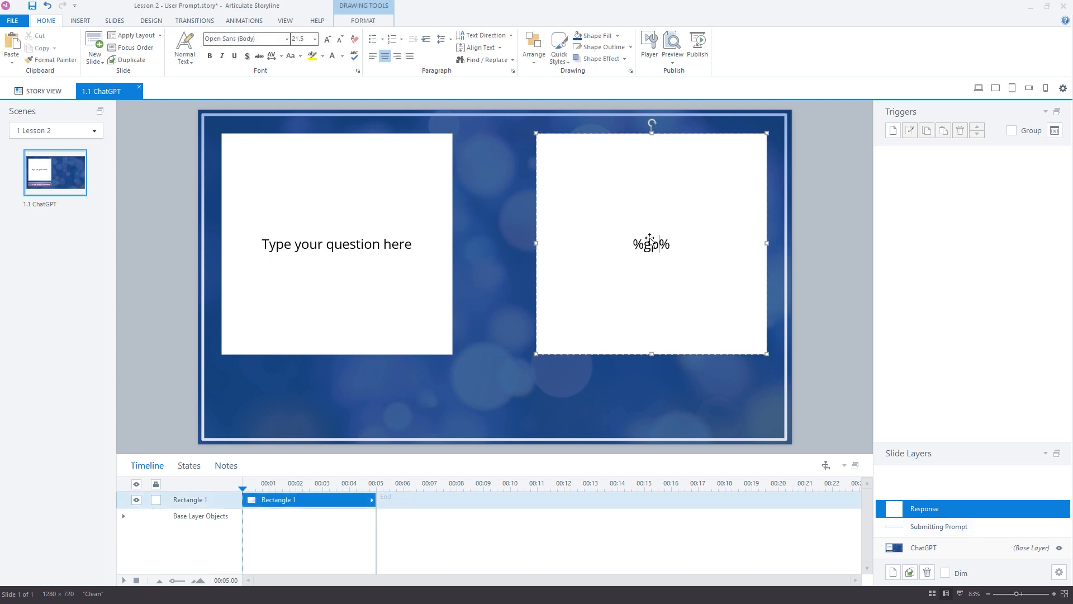
pyautogui.write('tresponse')
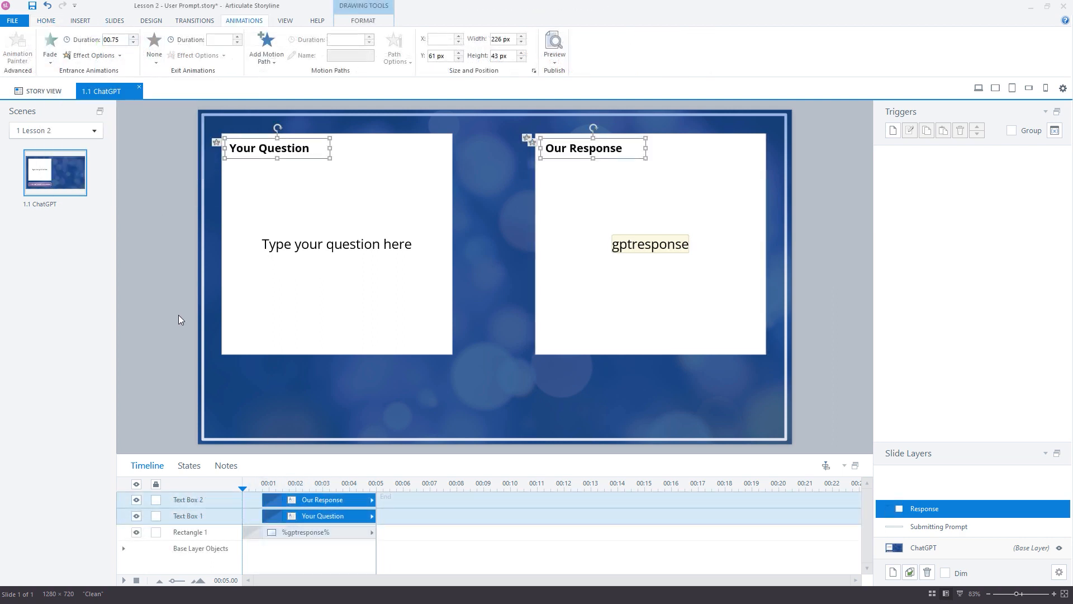
pyautogui.click(938, 527)
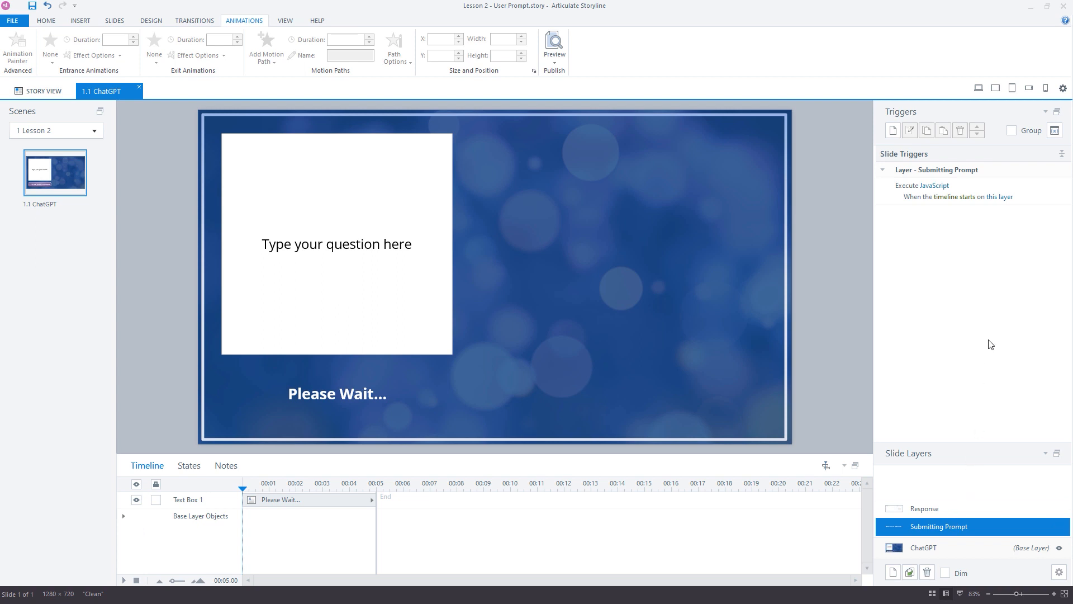
# Add a trigger that resumes the timeline when the gptresponse variable changes.
pyautogui.click(892, 130)
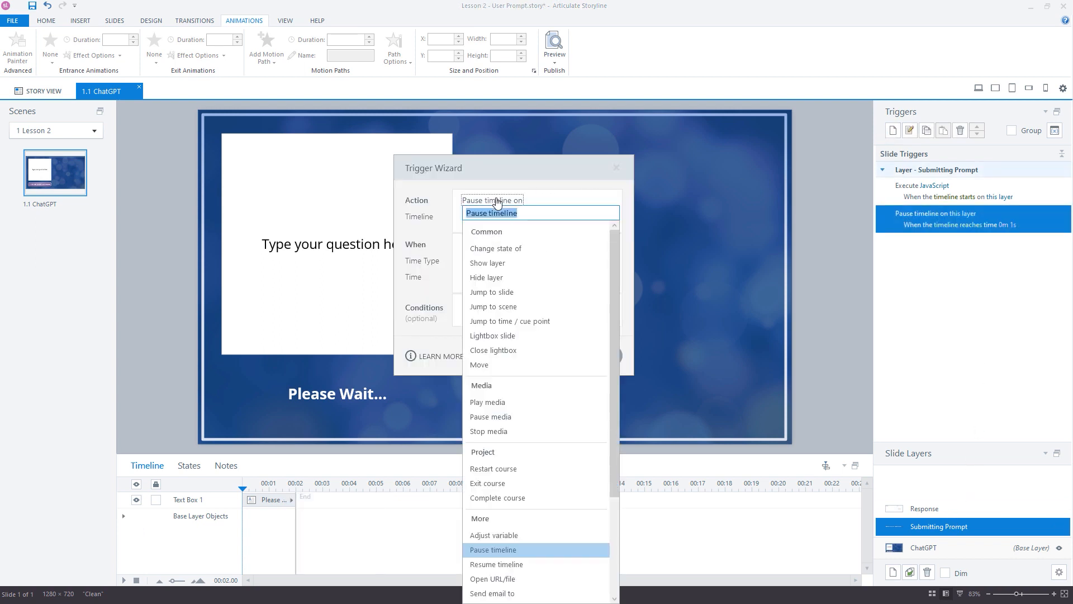
pyautogui.moveTo(495, 563)
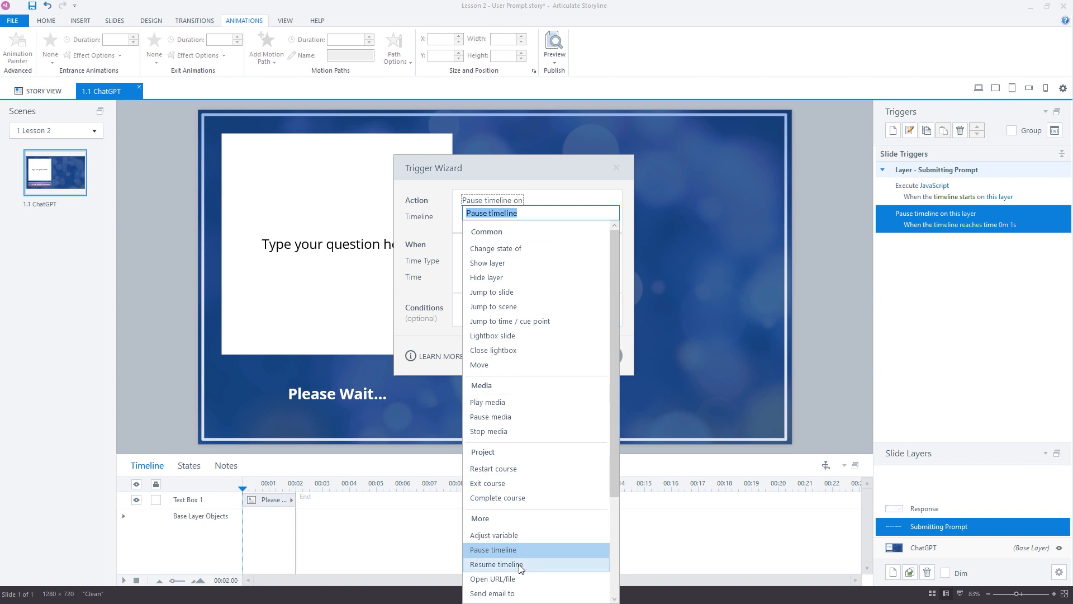
pyautogui.click(497, 564)
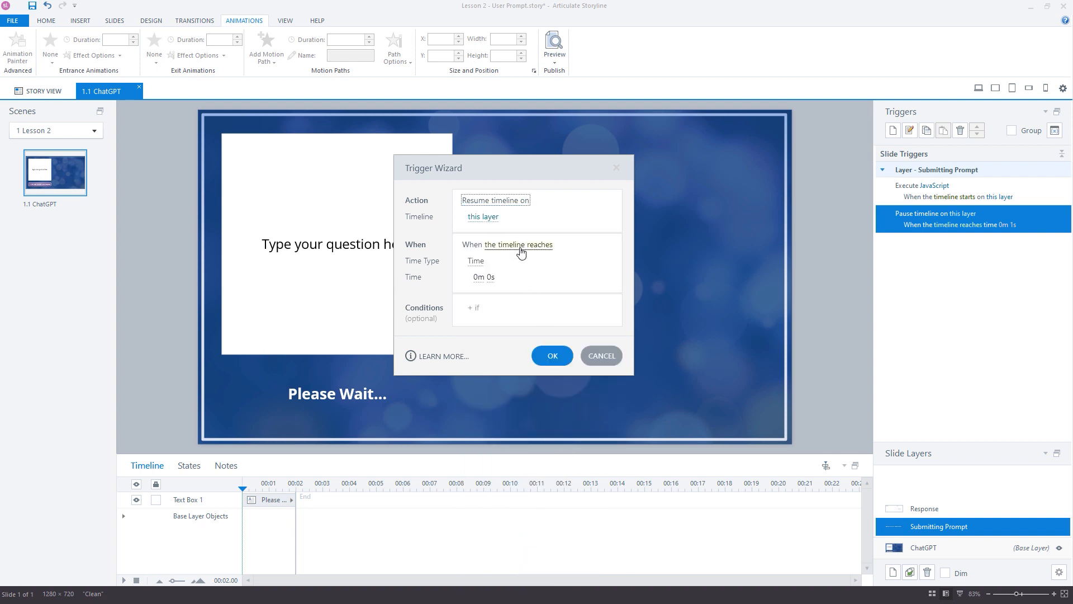
pyautogui.click(517, 245)
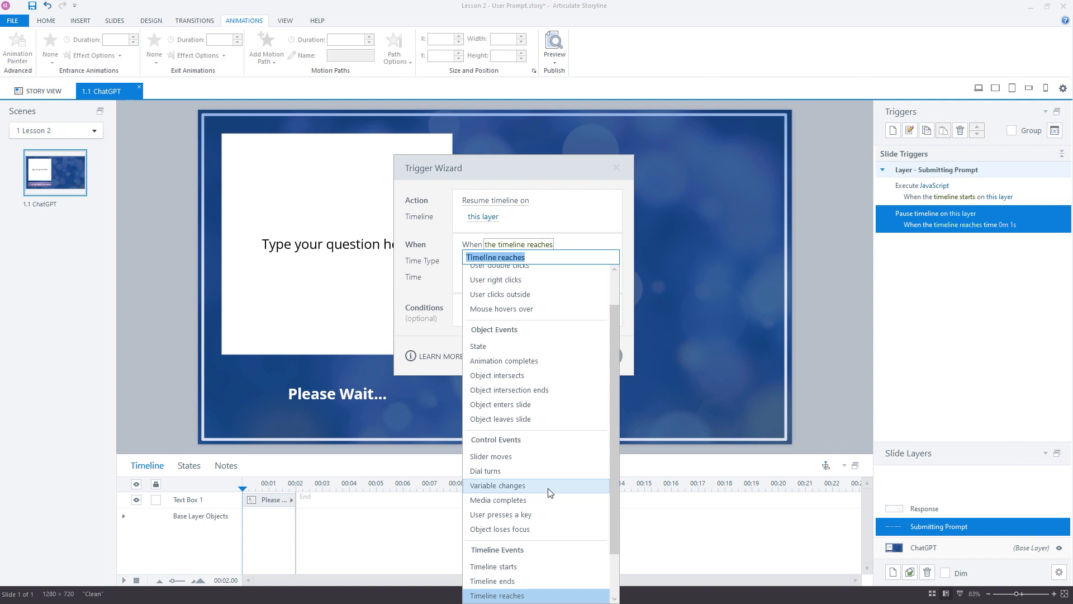
pyautogui.click(497, 485)
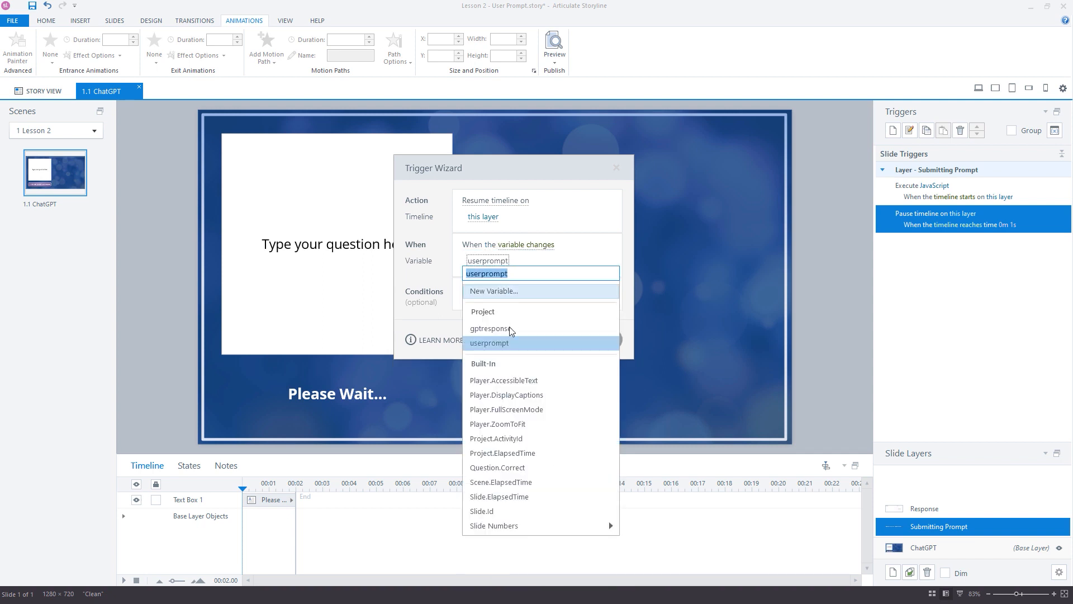
pyautogui.click(488, 327)
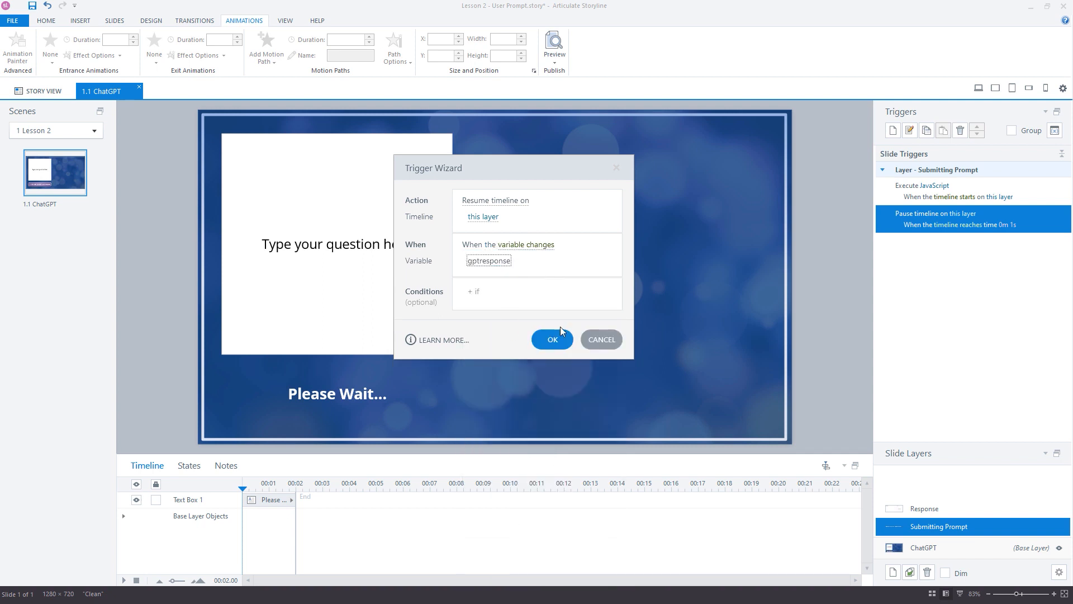
pyautogui.click(551, 339)
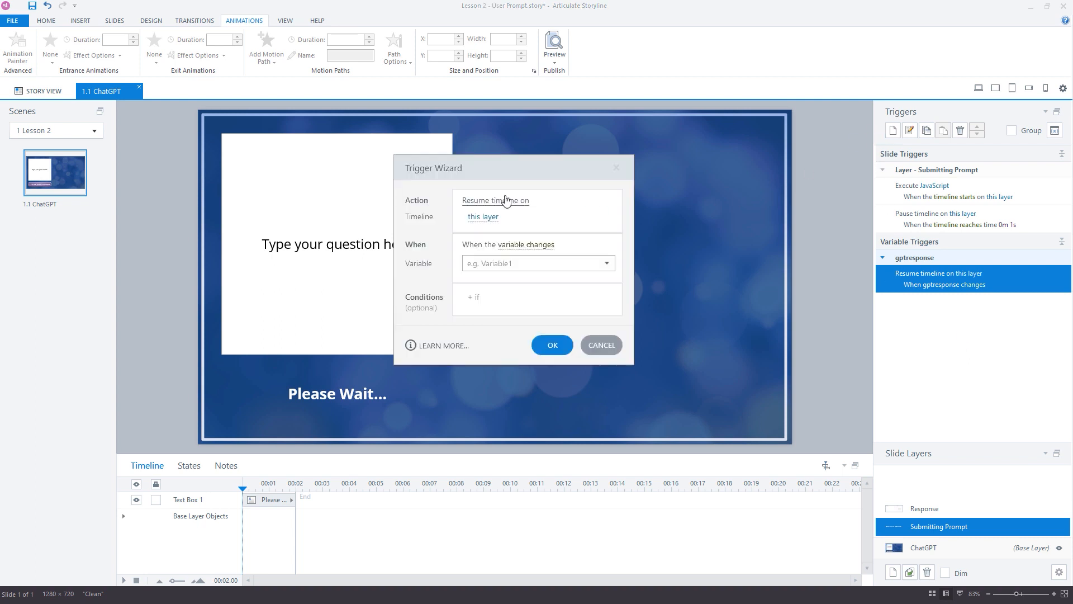
# Begin a new trigger whose action shows the Response layer.
pyautogui.click(494, 200)
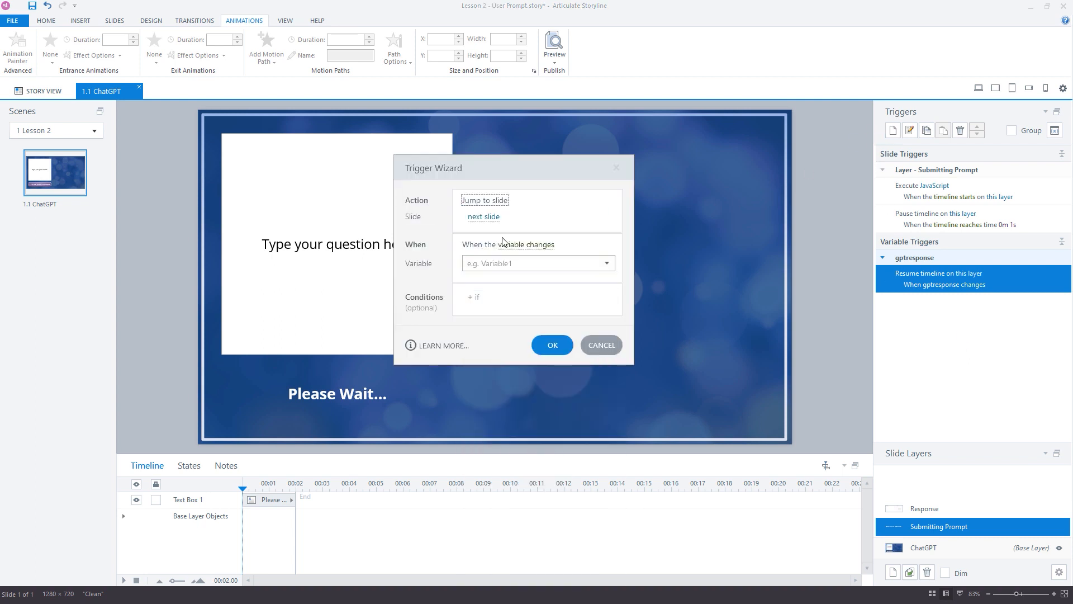
pyautogui.click(484, 200)
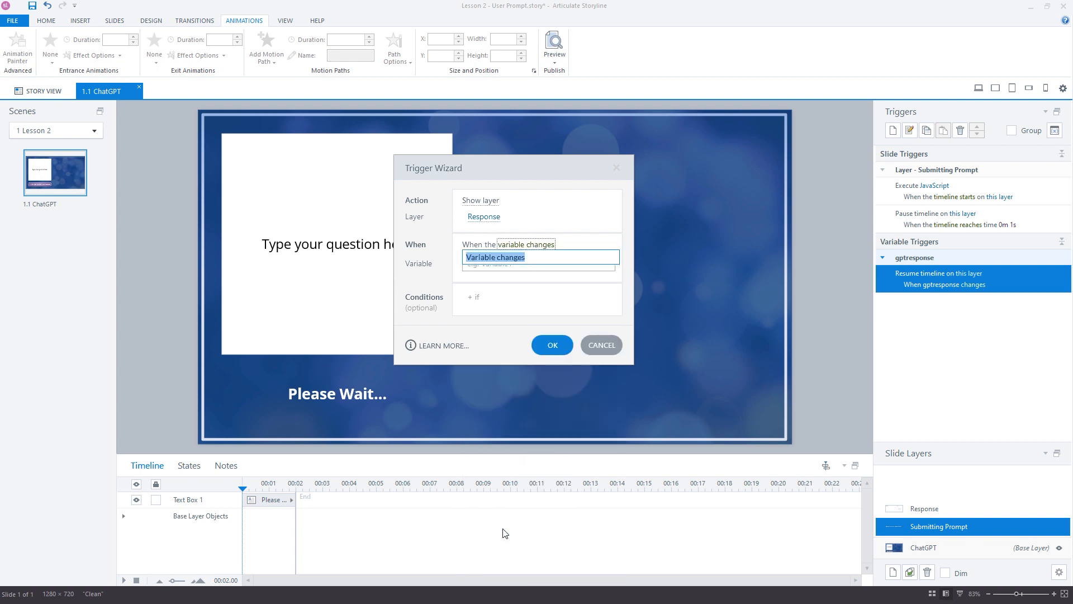
# In the JavaScript trigger, start line 15 as var gpt_content = data.data.
pyautogui.click(930, 190)
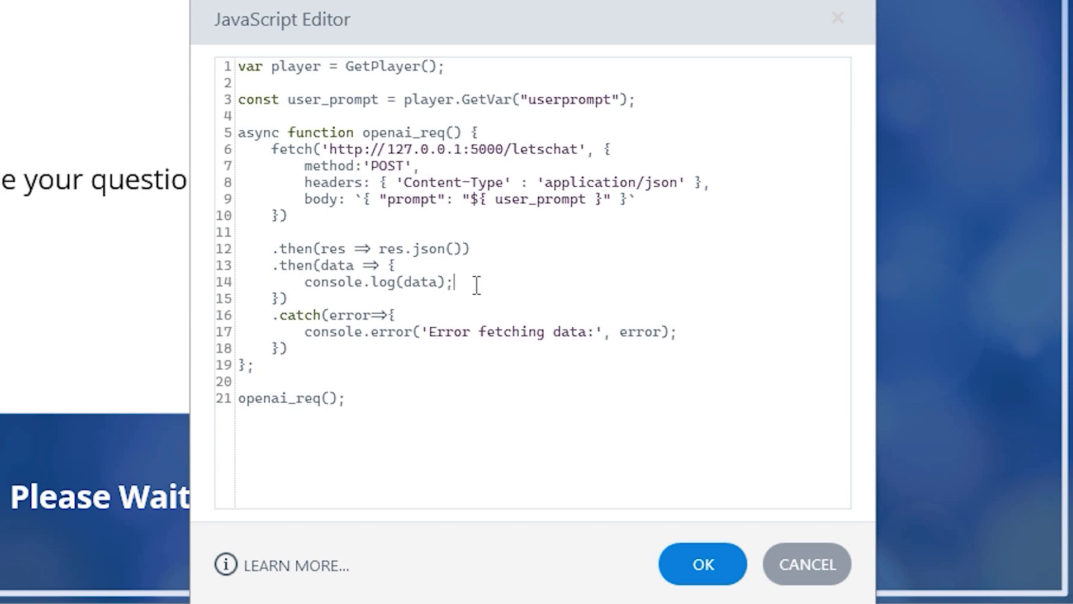
pyautogui.moveTo(630, 331)
pyautogui.write('//')
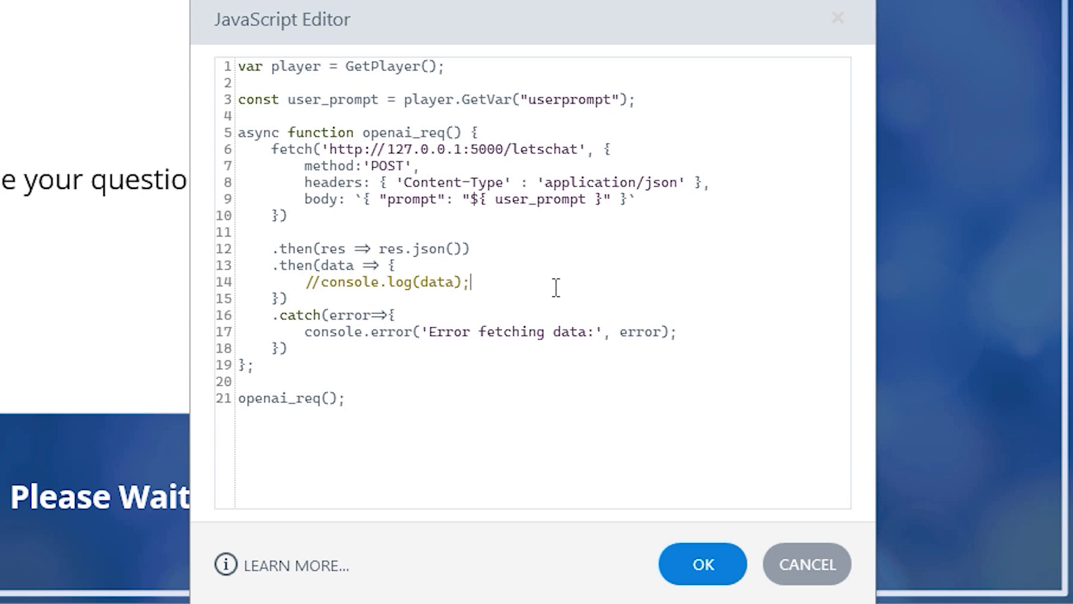
pyautogui.write('va')
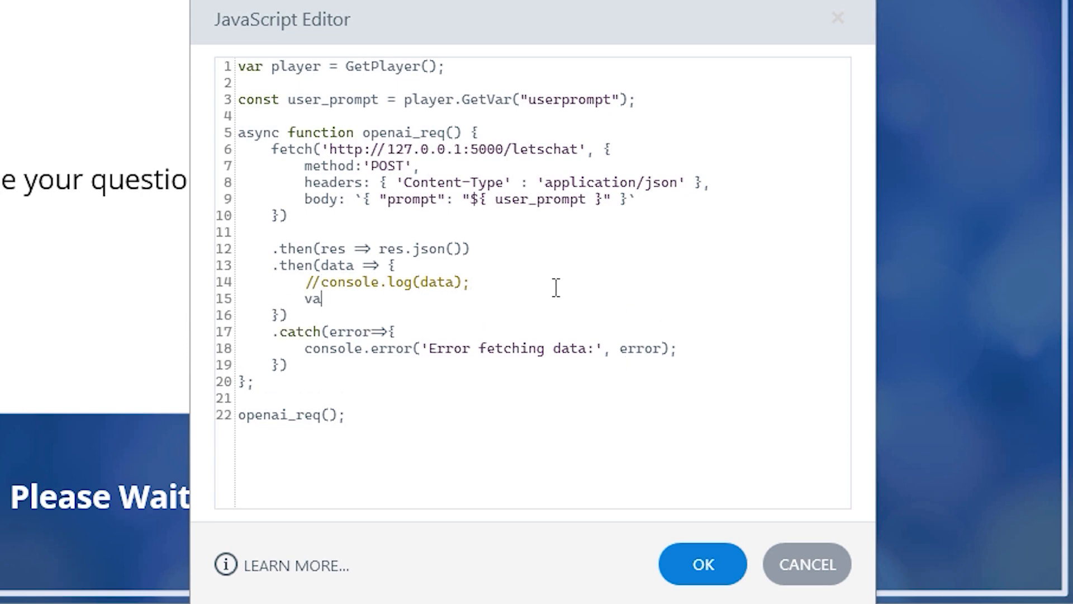
pyautogui.write('r')
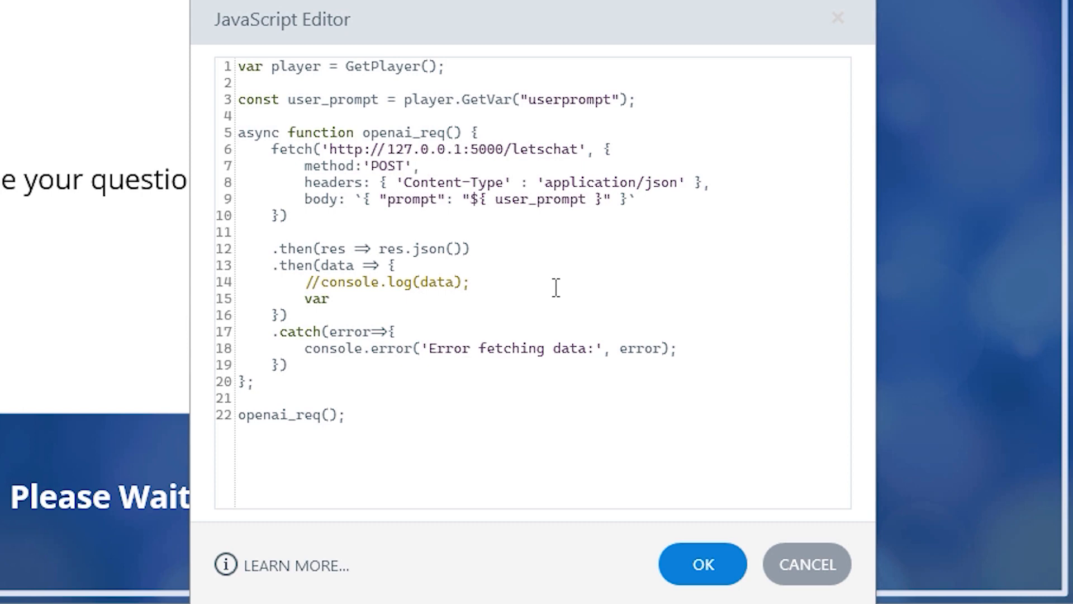
pyautogui.write('g')
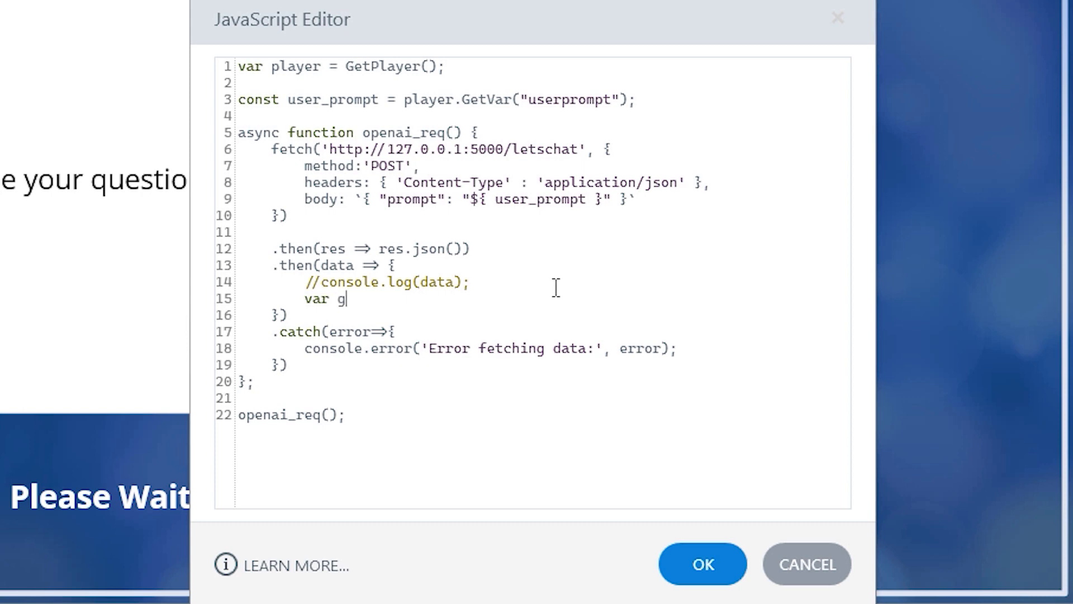
pyautogui.write('pt_cont')
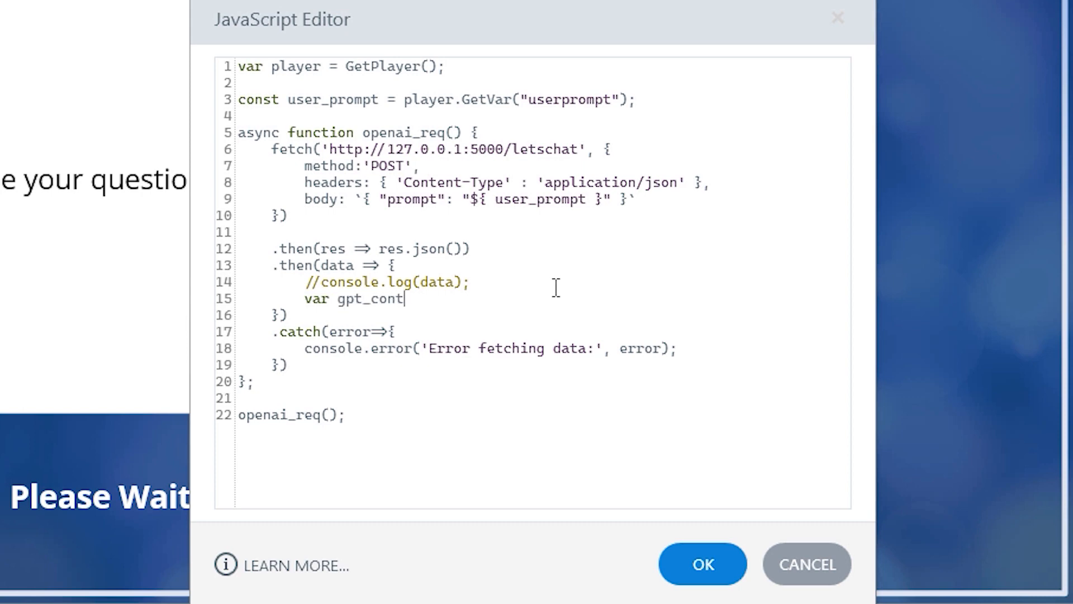
pyautogui.write('ent =')
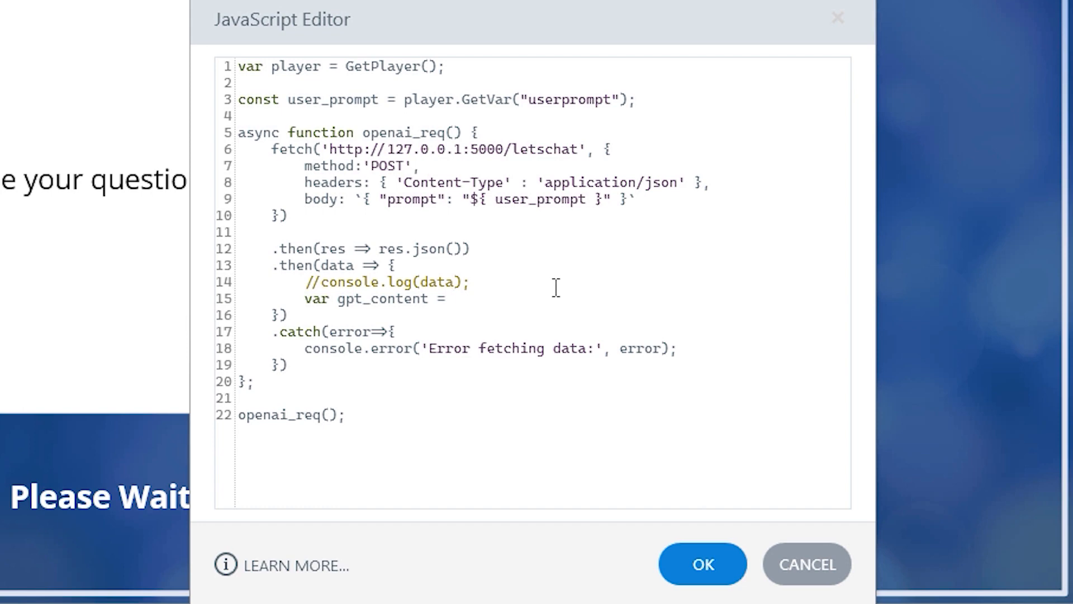
pyautogui.write('data.da')
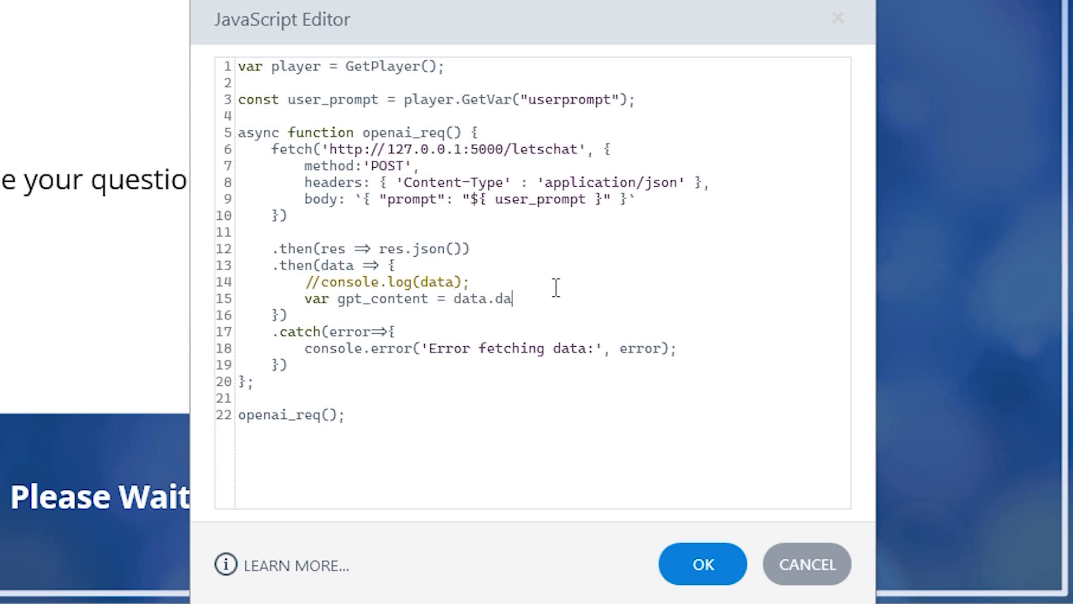
pyautogui.write('ta.')
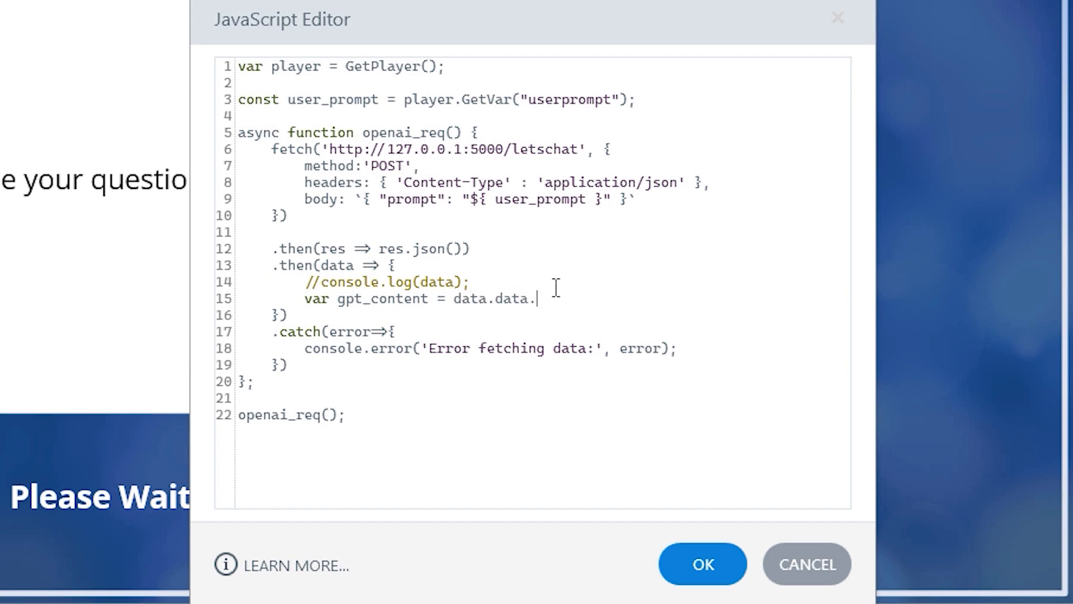
# Finish the line with choices[0].message.content; to store the reply text.
pyautogui.write('choices')
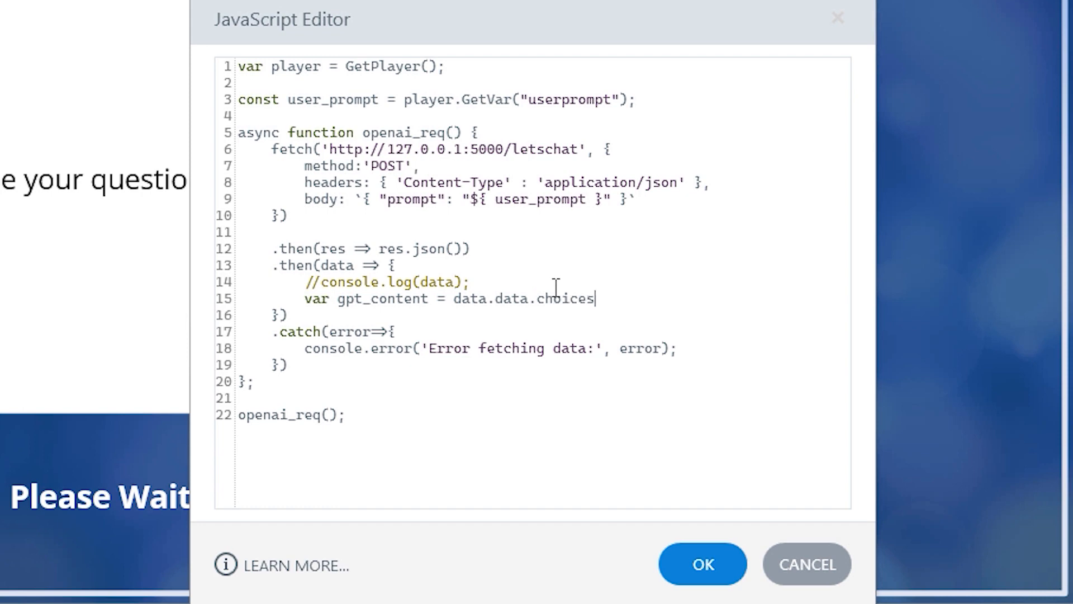
pyautogui.write('[]')
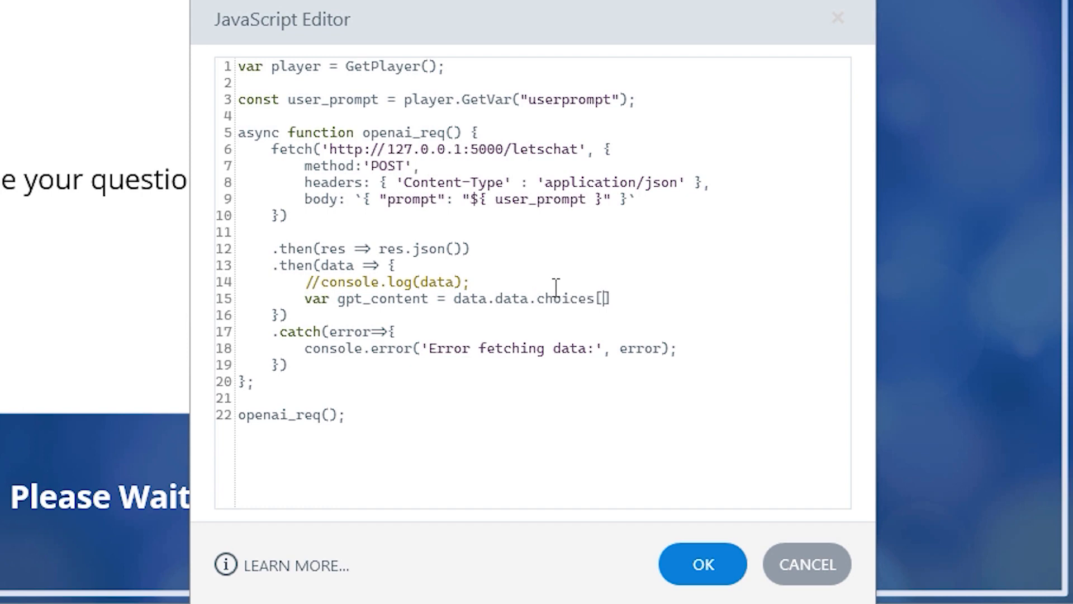
pyautogui.write('0')
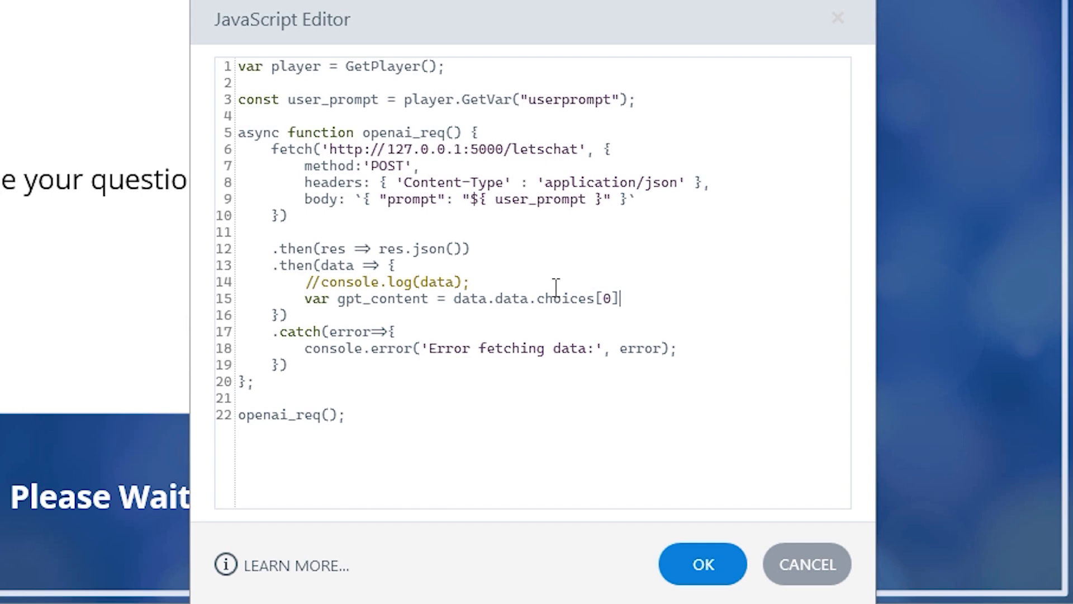
pyautogui.write('.message')
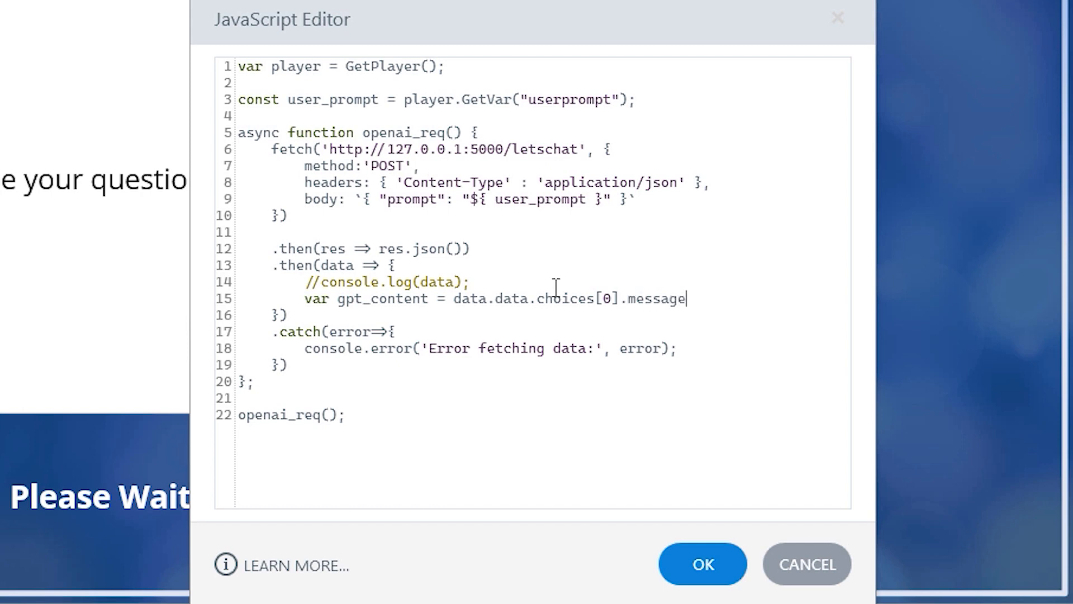
pyautogui.write('.conte')
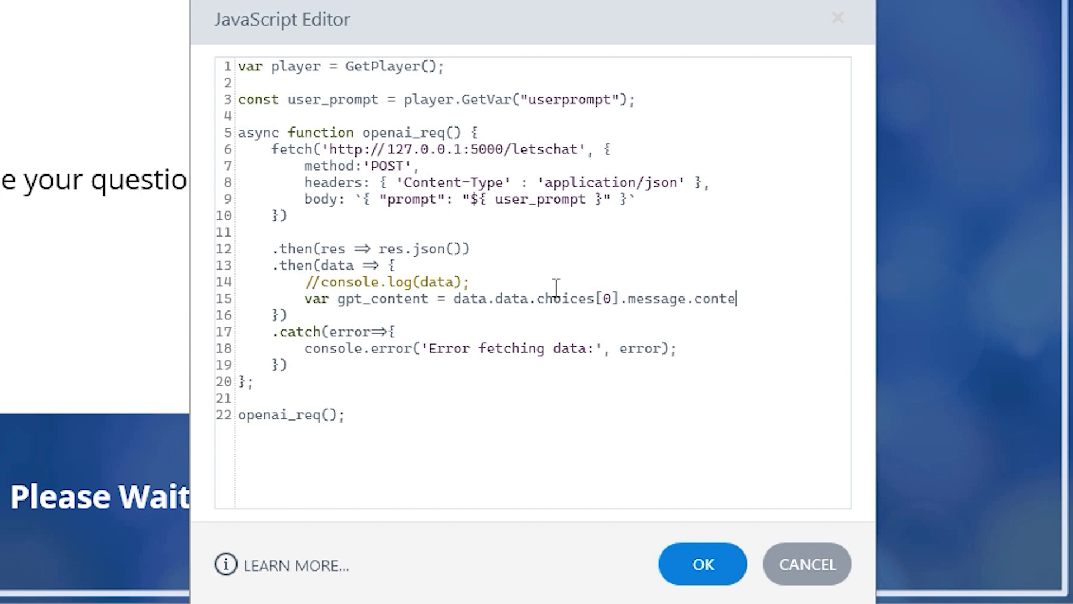
pyautogui.write('nt')
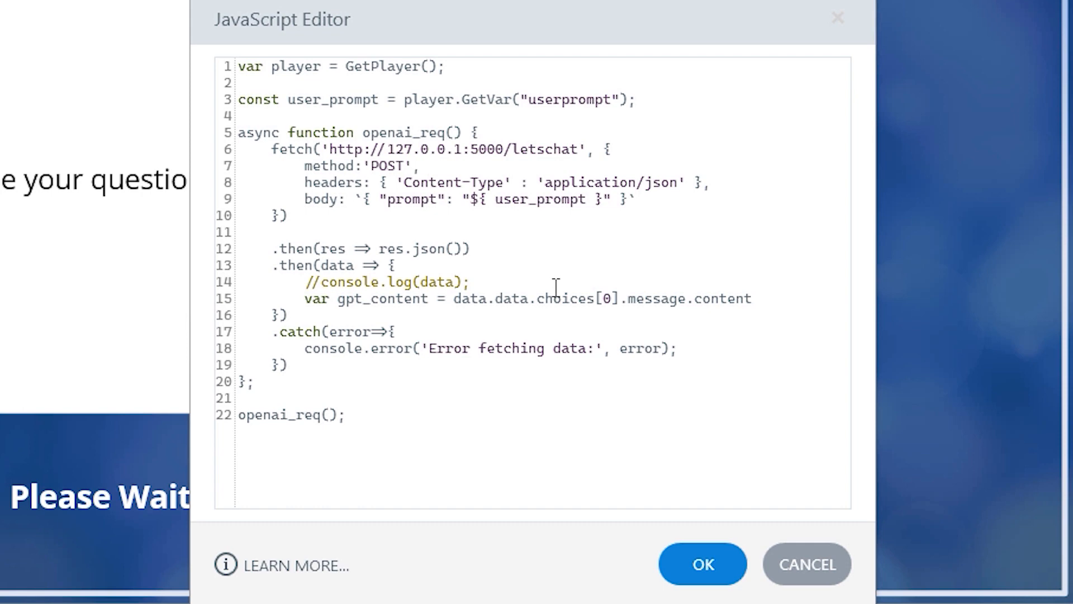
pyautogui.click(752, 297)
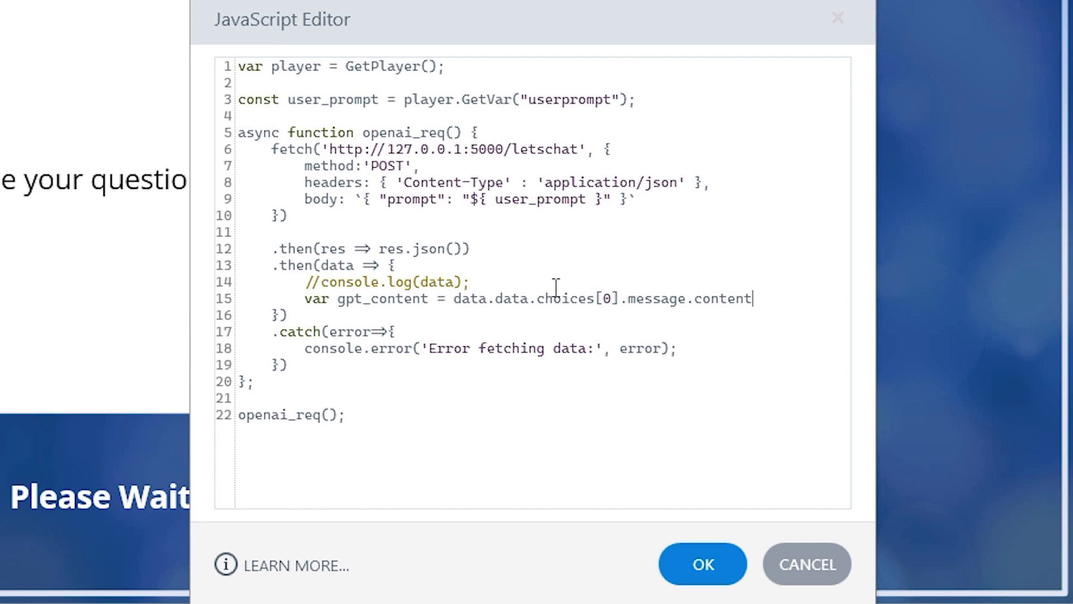
pyautogui.write(';')
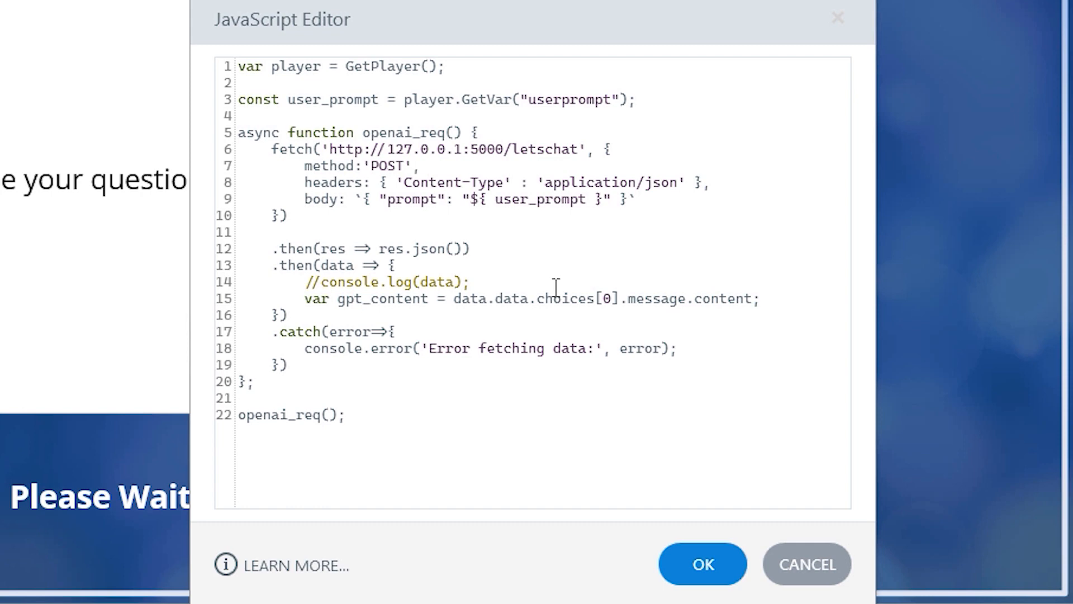
# Add gpt_content = gpt_content.trim() and move to the empty line 17.
pyautogui.write('gpt_c')
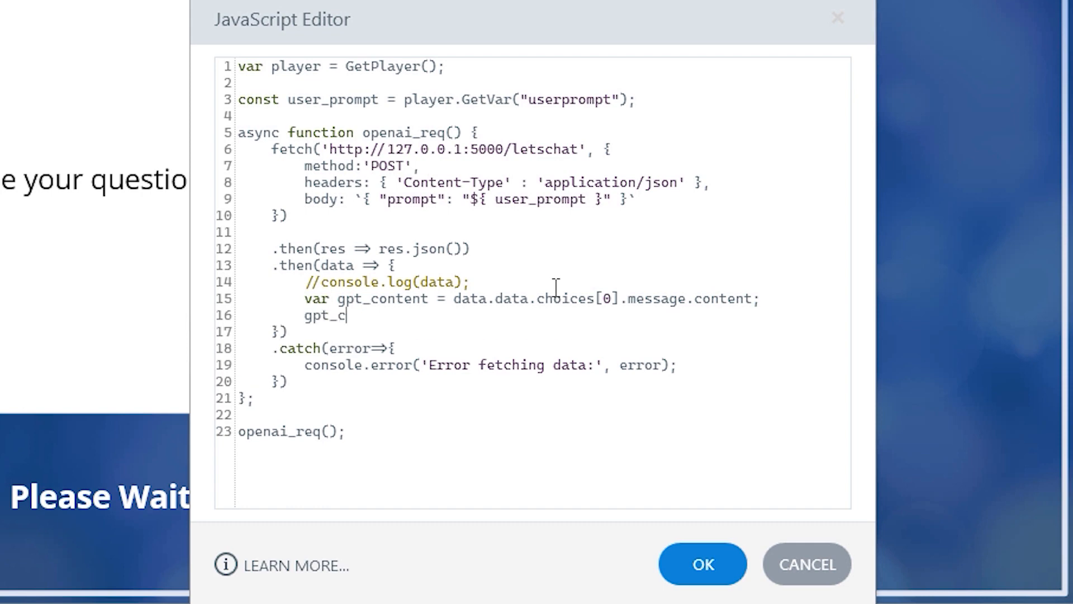
pyautogui.write('ontent =')
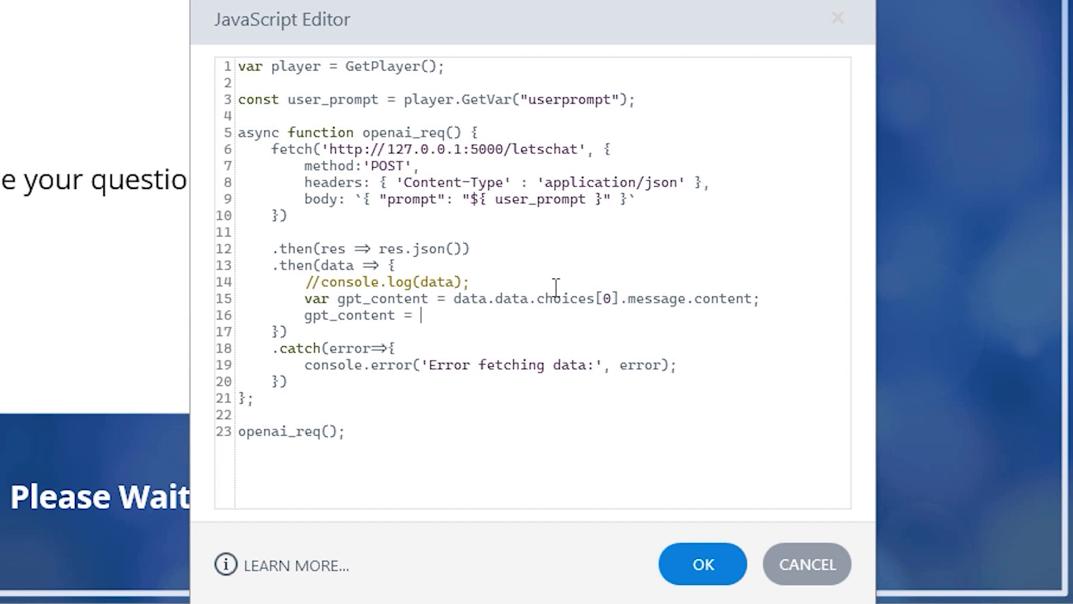
pyautogui.write('gpt_content.tri')
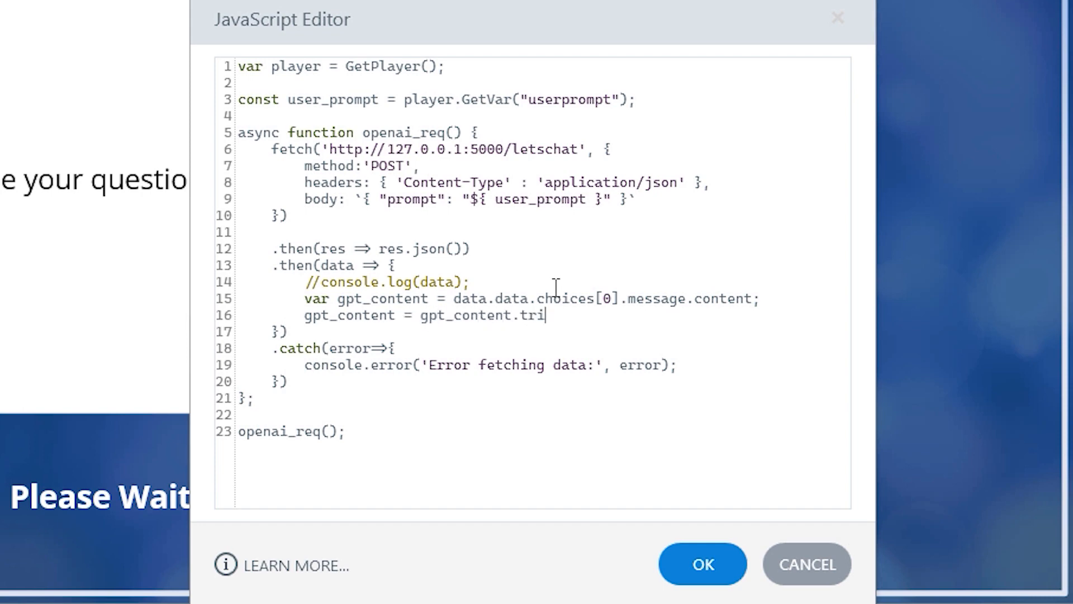
pyautogui.write('m();')
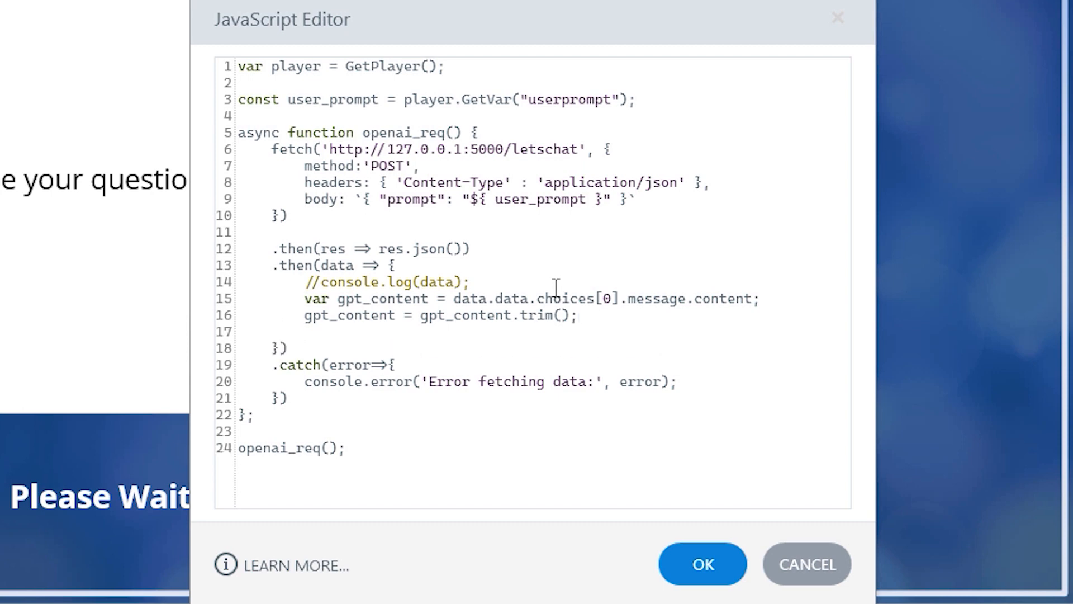
pyautogui.click(305, 331)
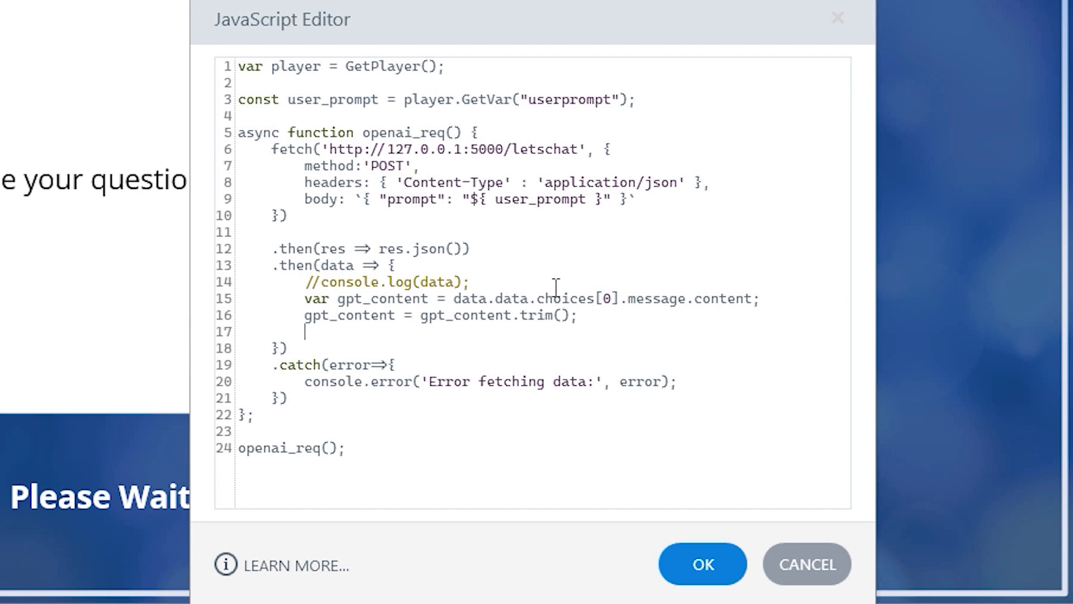
# Write player.SetVar("gptresponse",gpt_content) on line 17.
pyautogui.write('player.S')
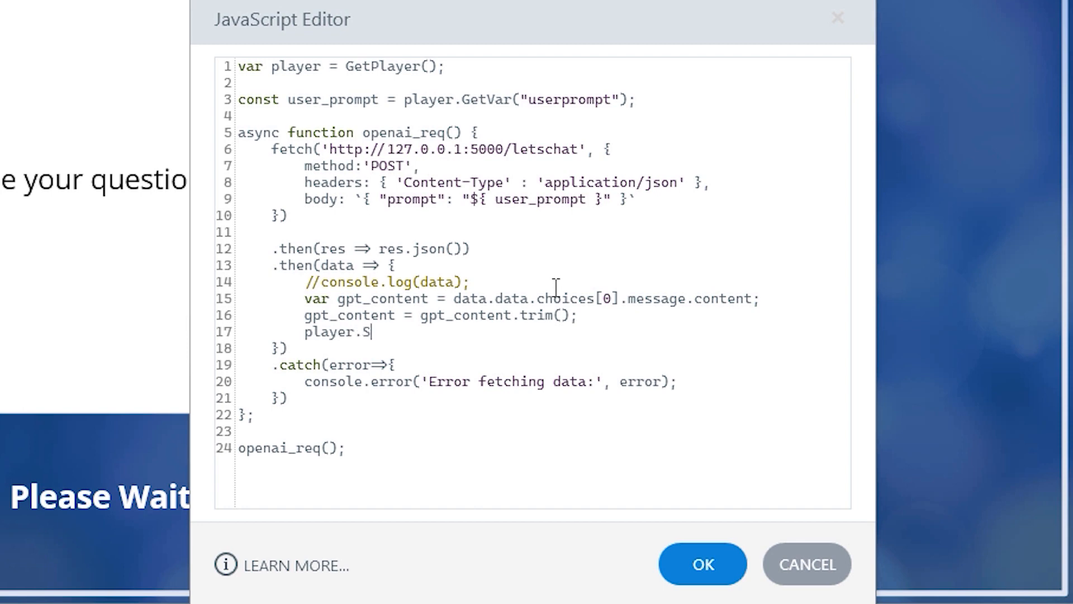
pyautogui.write('etVar()')
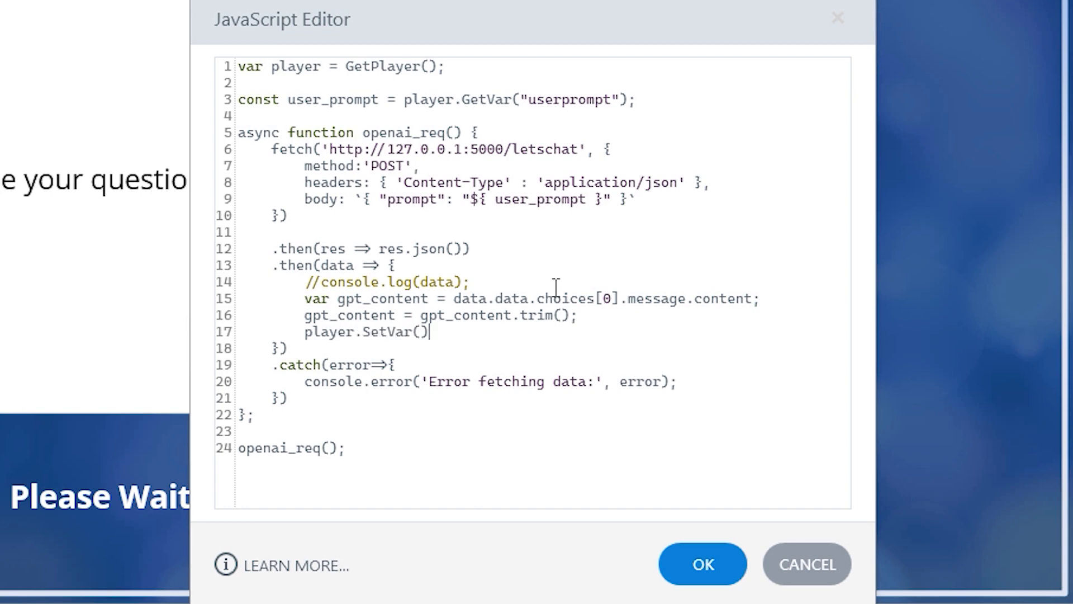
pyautogui.write('"')
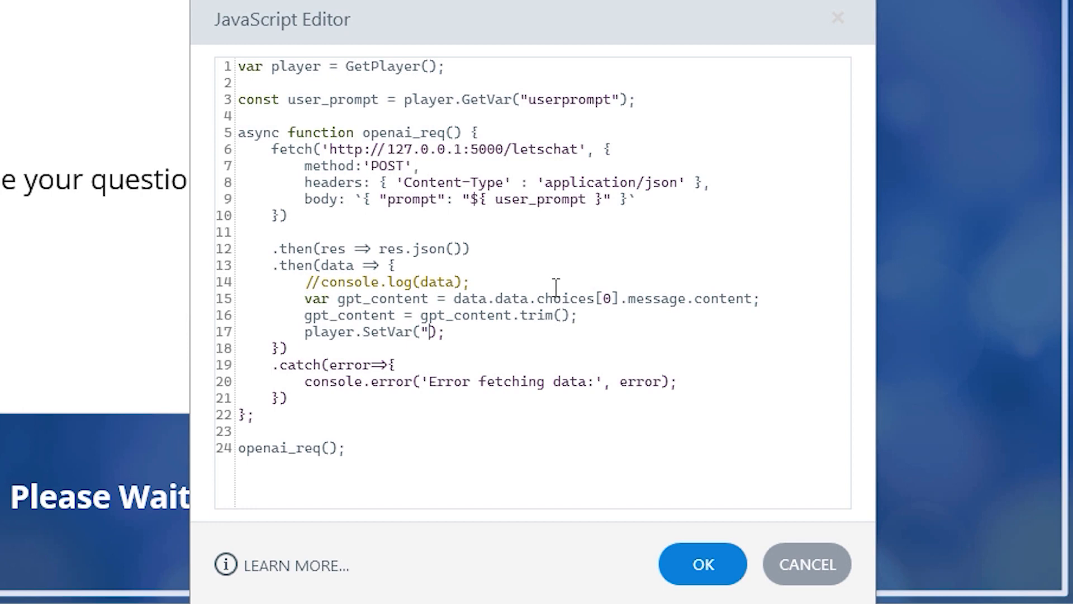
pyautogui.write('"')
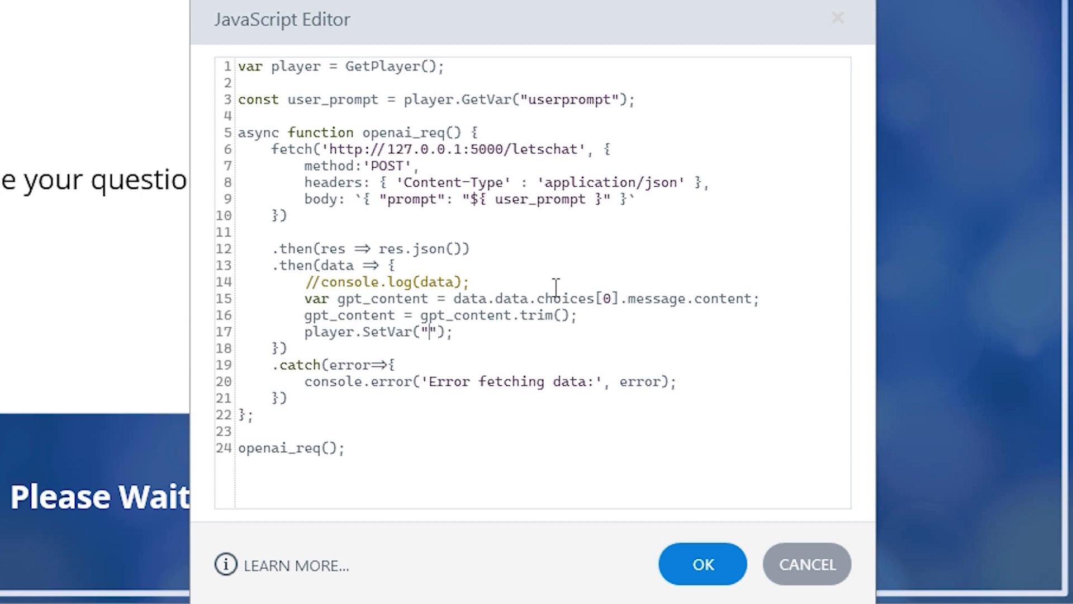
pyautogui.write('gptresponse')
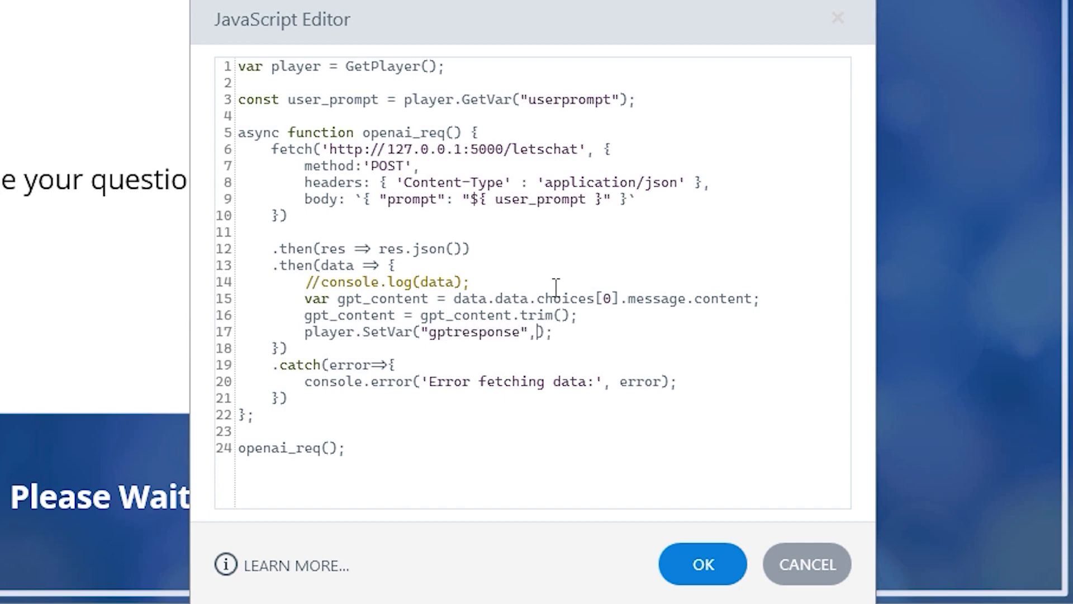
pyautogui.write('gpt_')
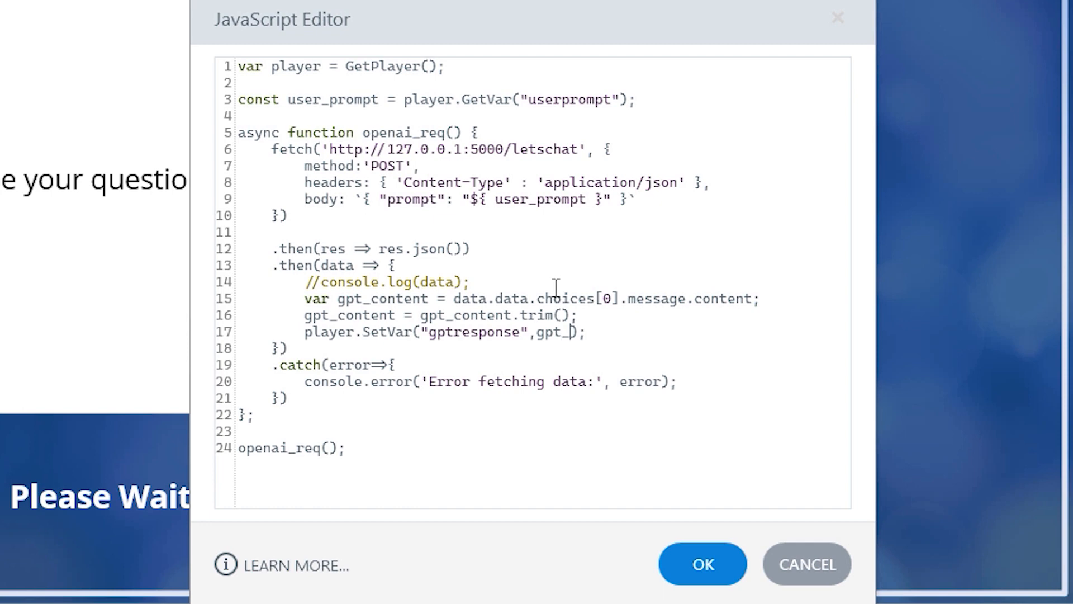
pyautogui.write('ontent')
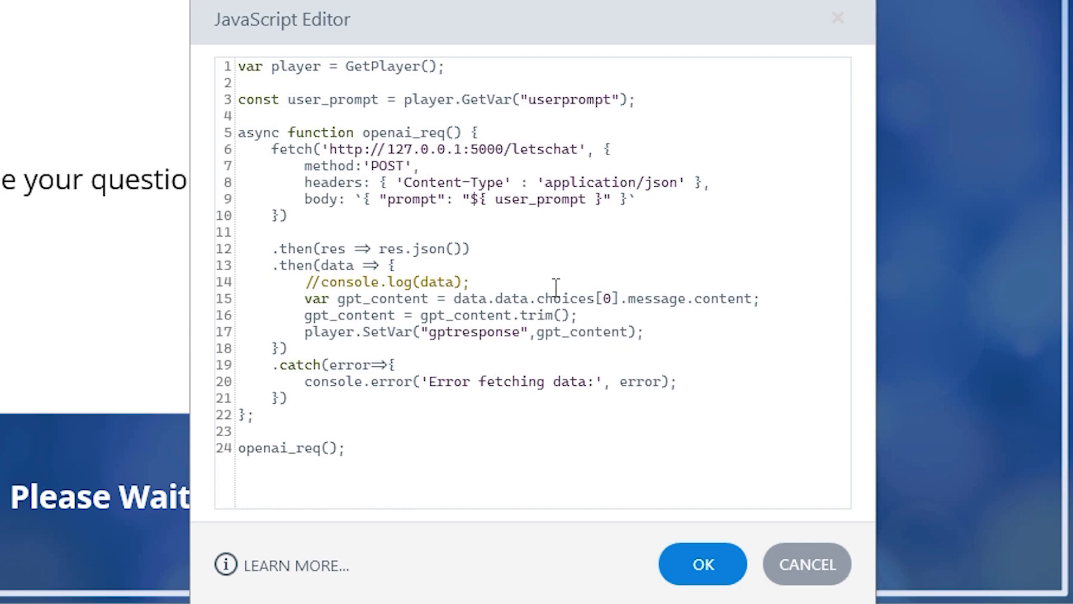
pyautogui.moveTo(608, 328)
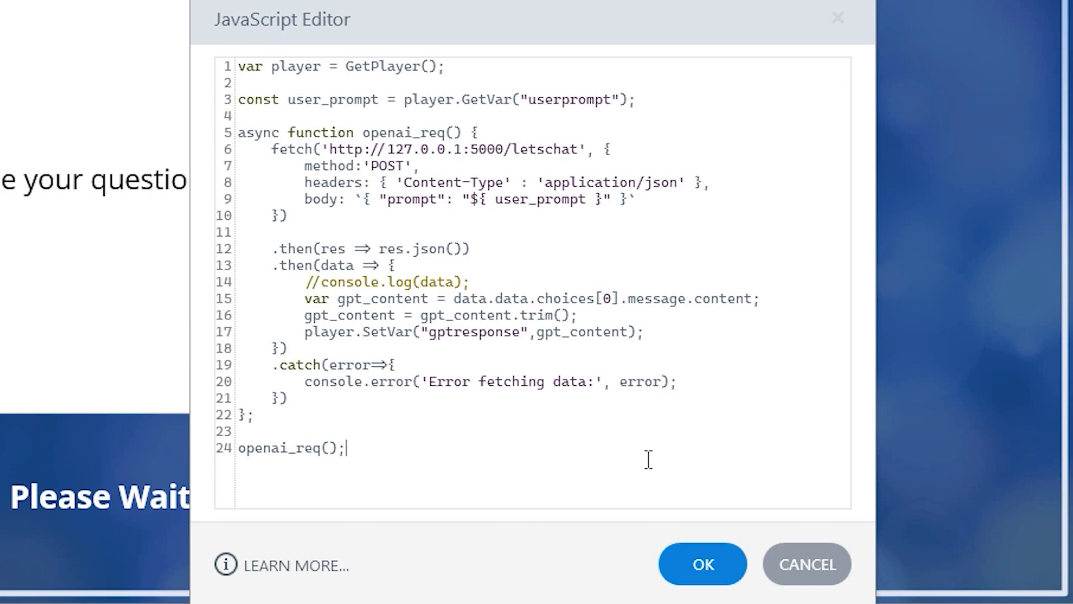
# Confirm the JavaScript Editor and publish the course from the Home ribbon.
pyautogui.click(702, 563)
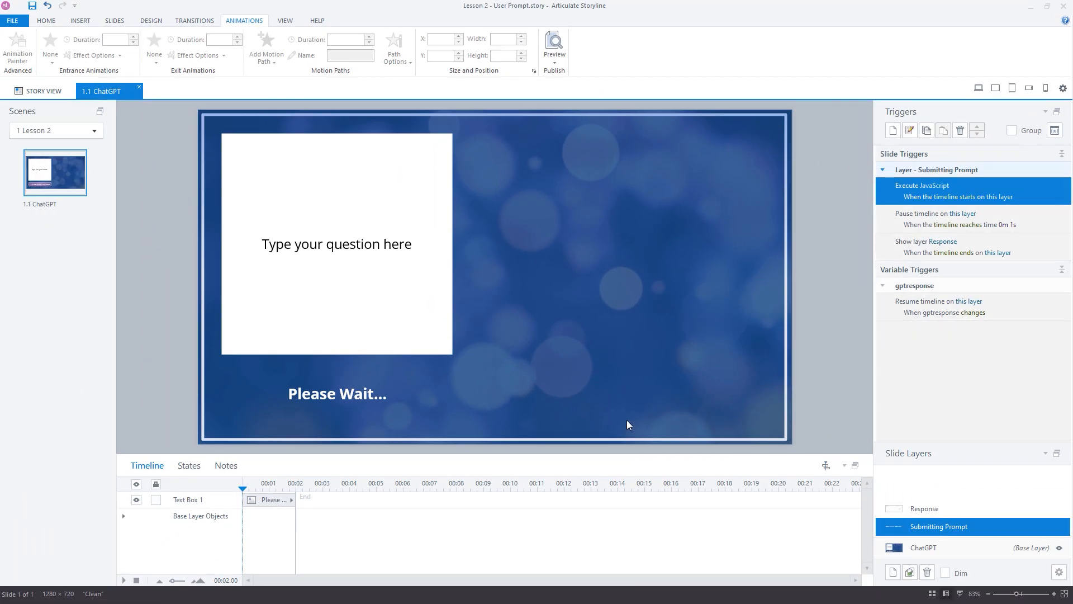
pyautogui.click(46, 20)
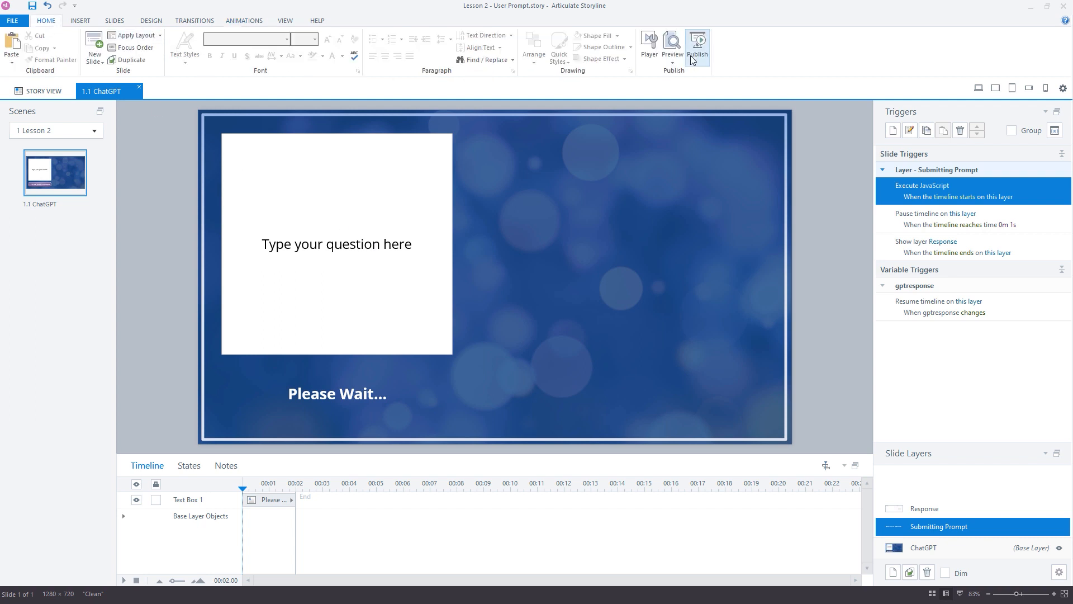
pyautogui.click(697, 44)
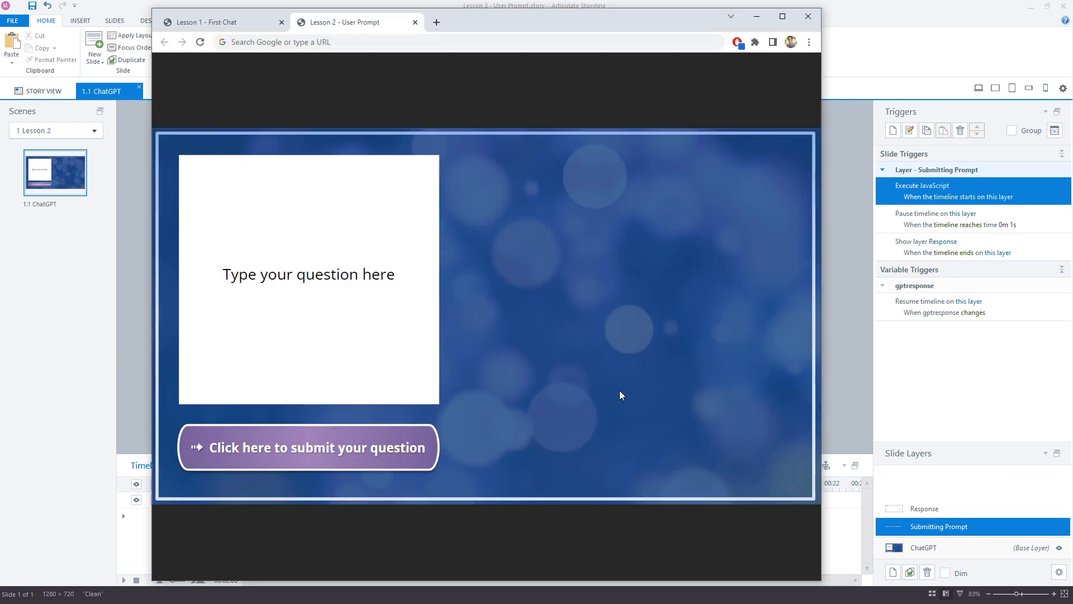
pyautogui.moveTo(559, 327)
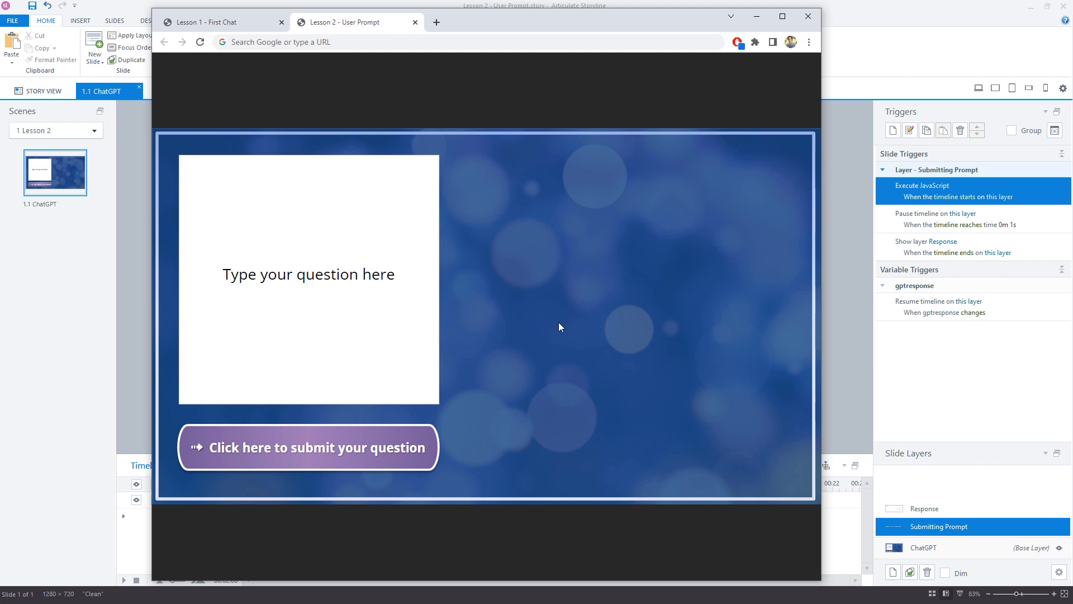
# Submit the question 'Who was the first astronaut to walk on the moon?' in the published course.
pyautogui.write('Who was the firs')
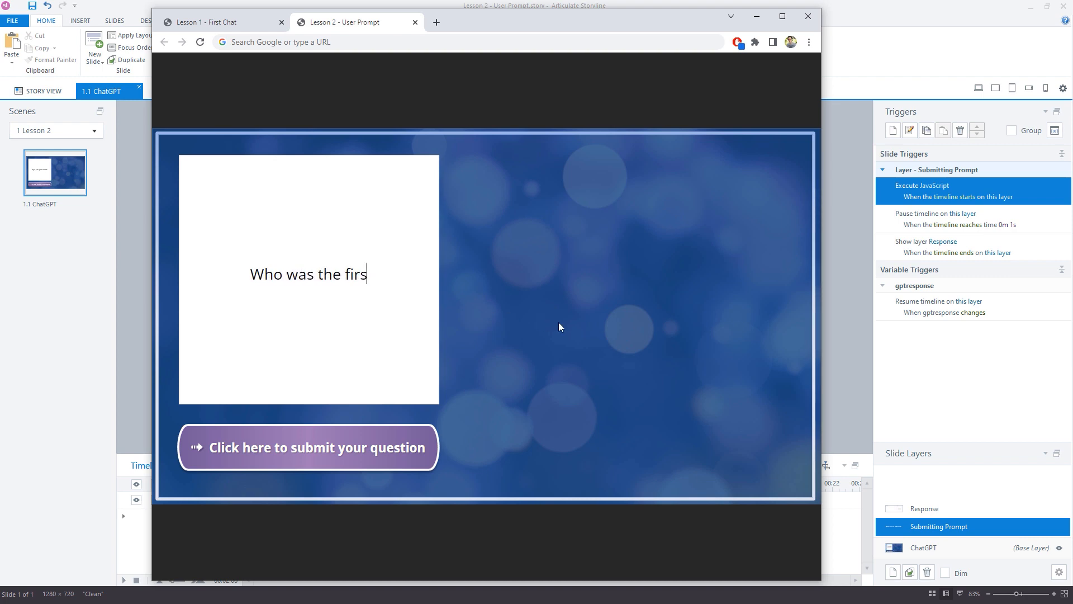
pyautogui.write('t astrona')
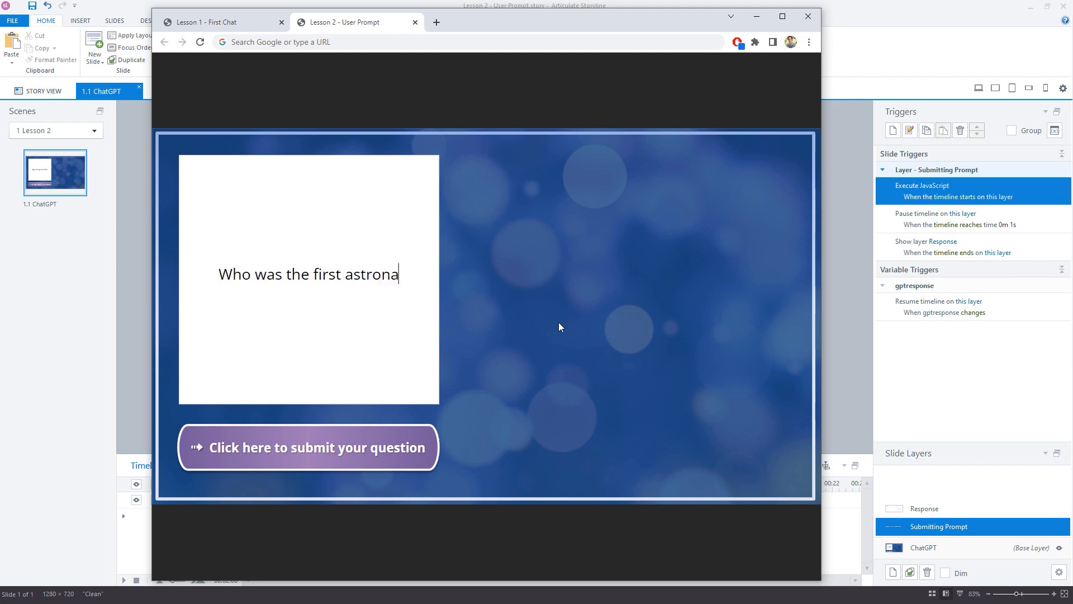
pyautogui.write('ut to walk')
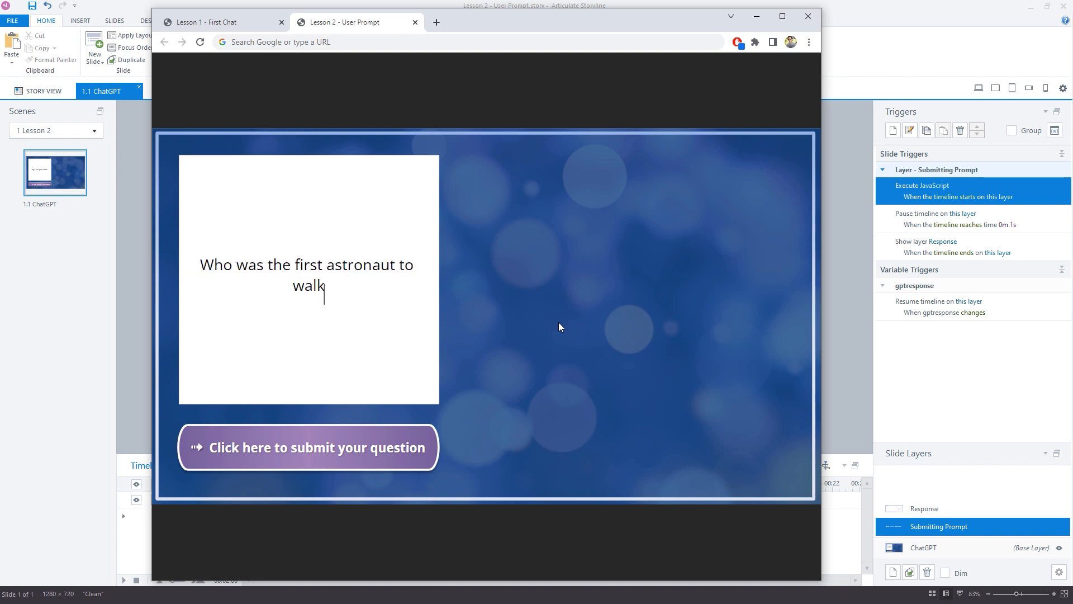
pyautogui.write('on the moon?')
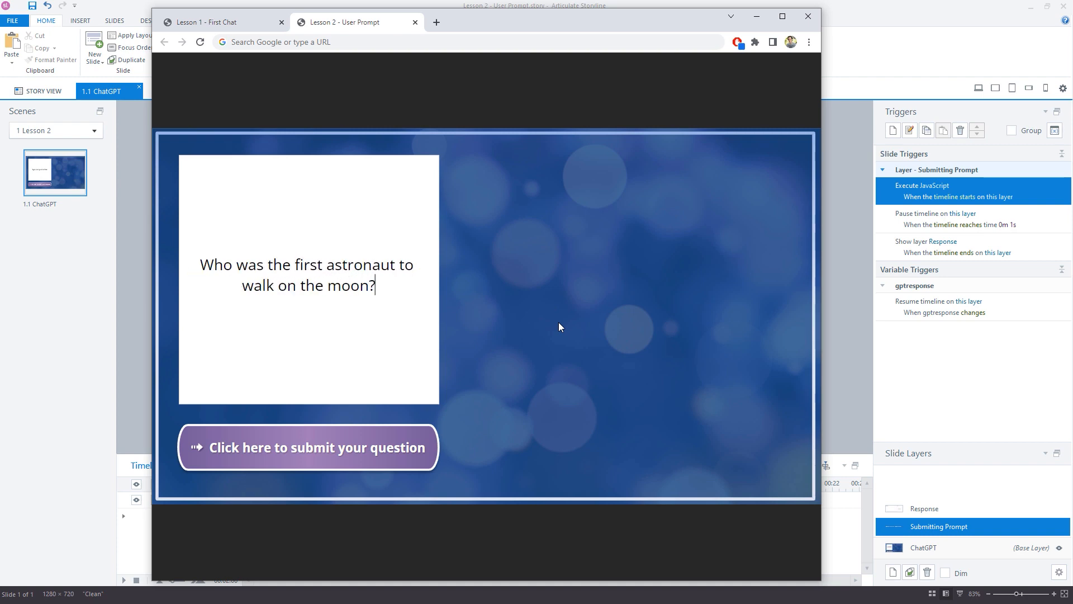
pyautogui.click(309, 447)
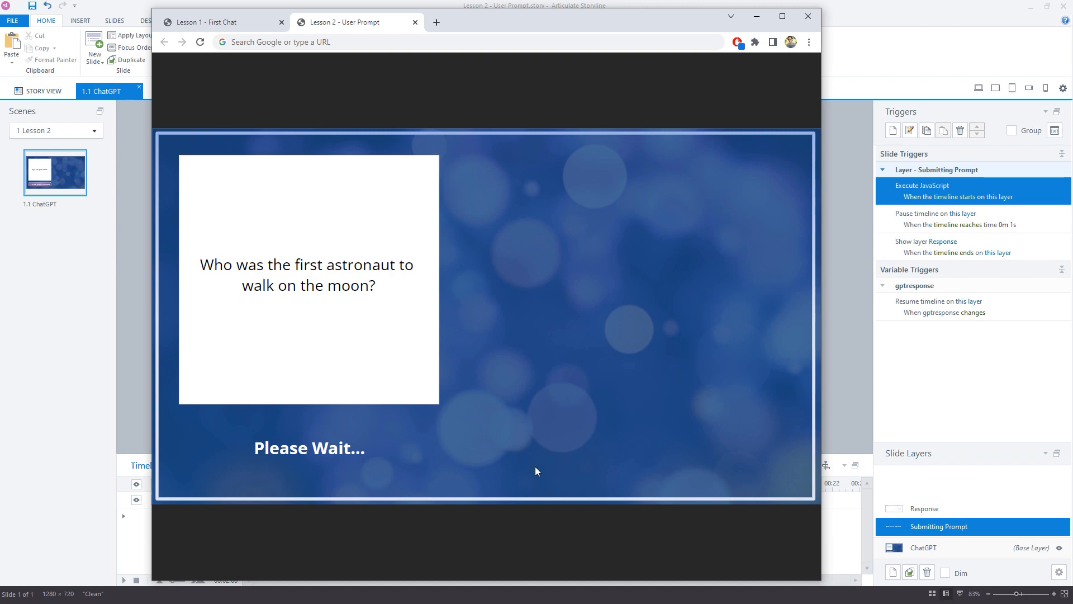
pyautogui.moveTo(572, 475)
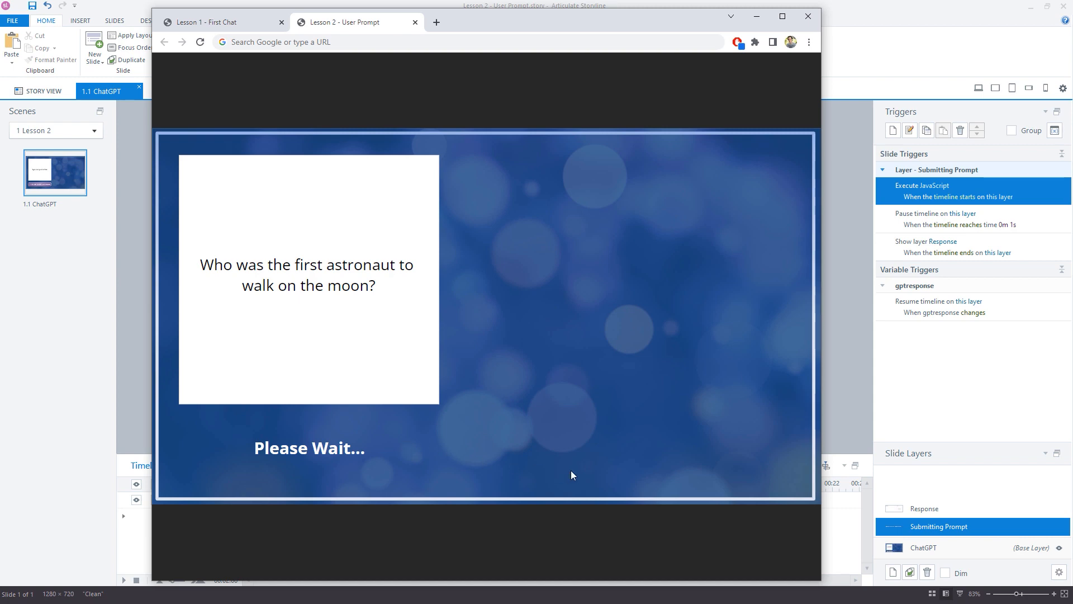